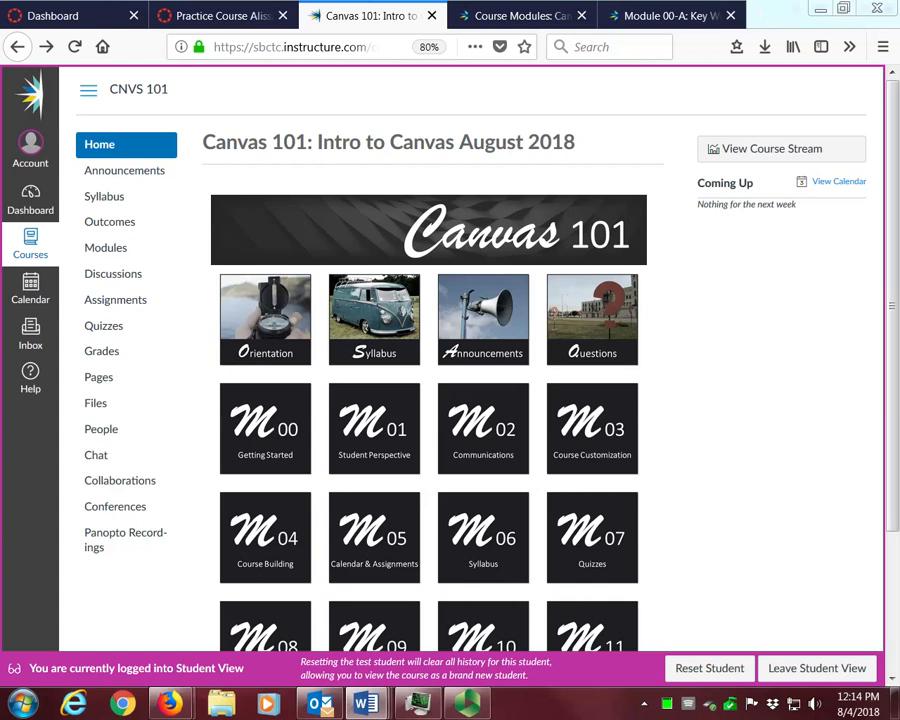
pyautogui.moveTo(132, 221)
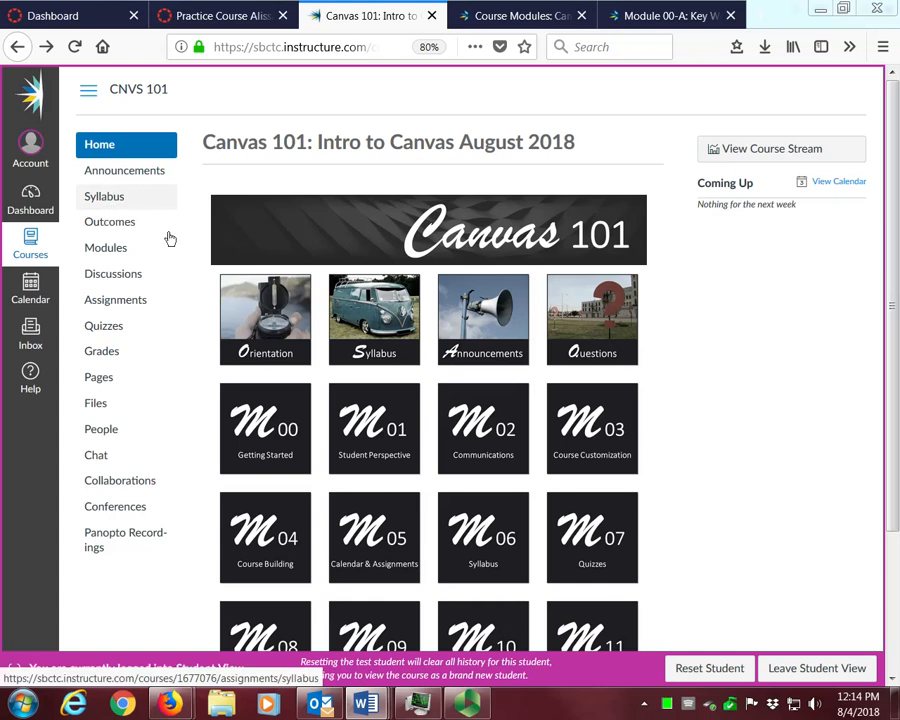
pyautogui.moveTo(101, 351)
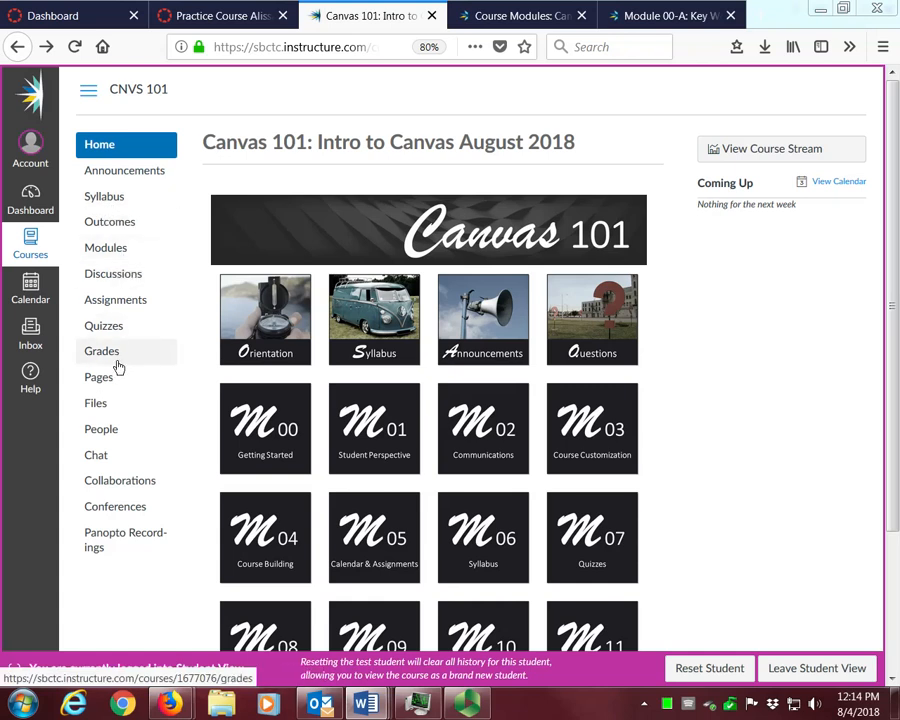
pyautogui.moveTo(101, 351)
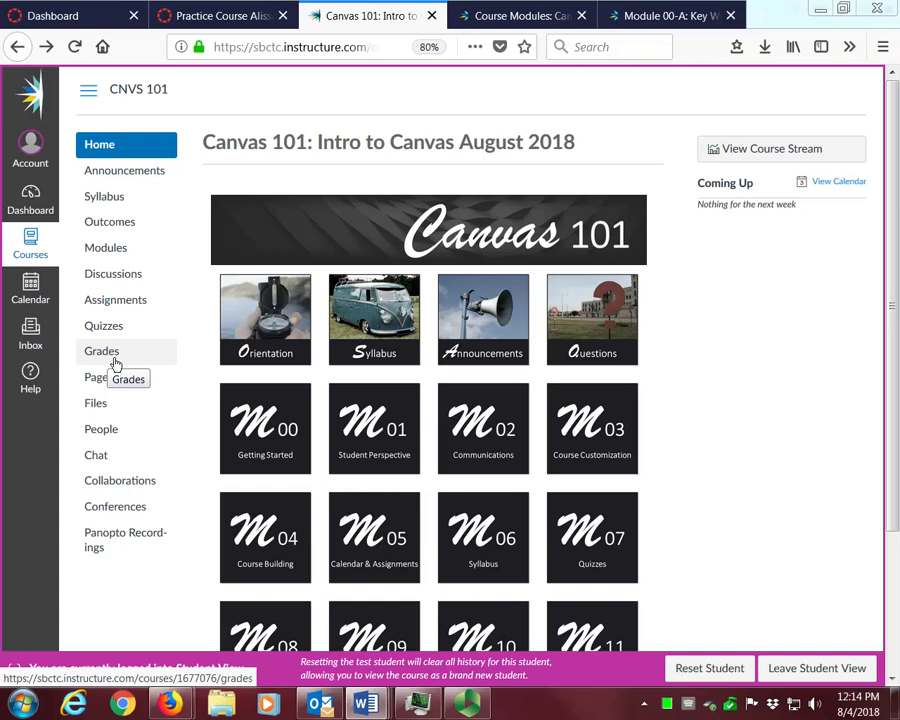
pyautogui.moveTo(116, 368)
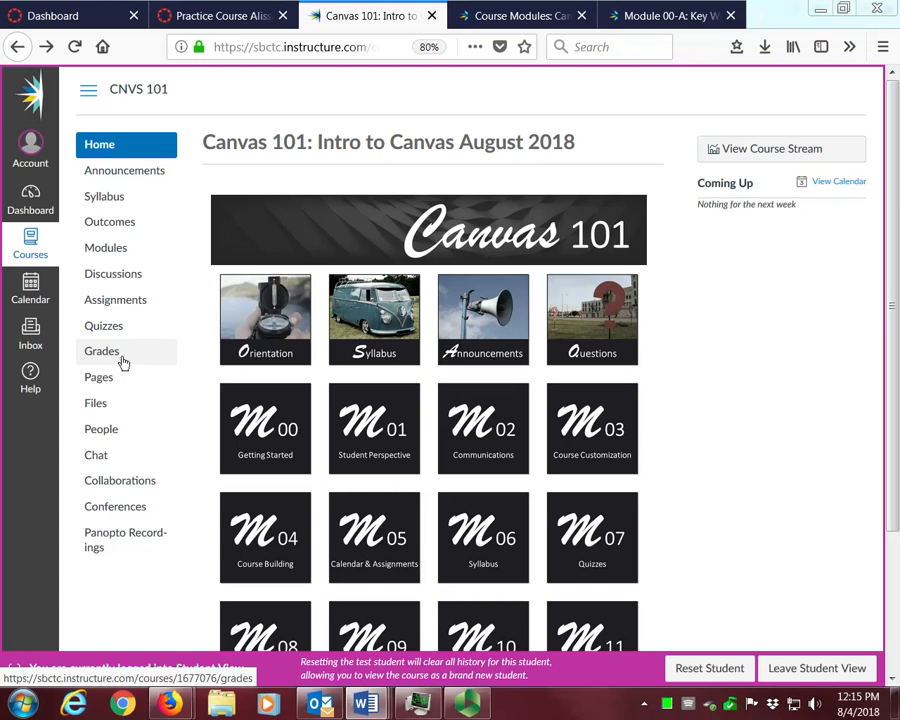
pyautogui.moveTo(30, 150)
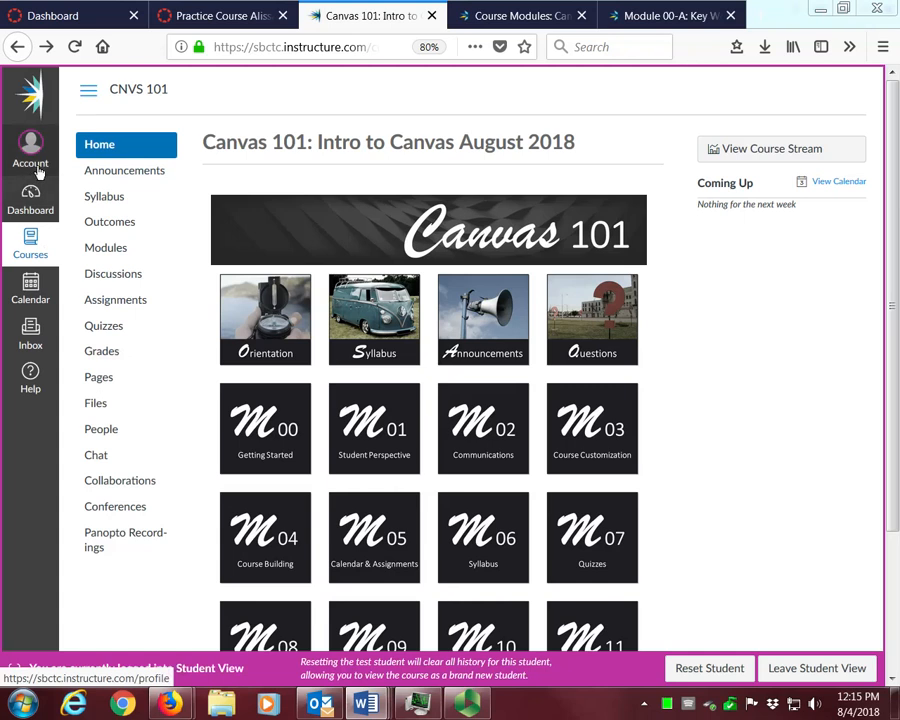
pyautogui.moveTo(30, 200)
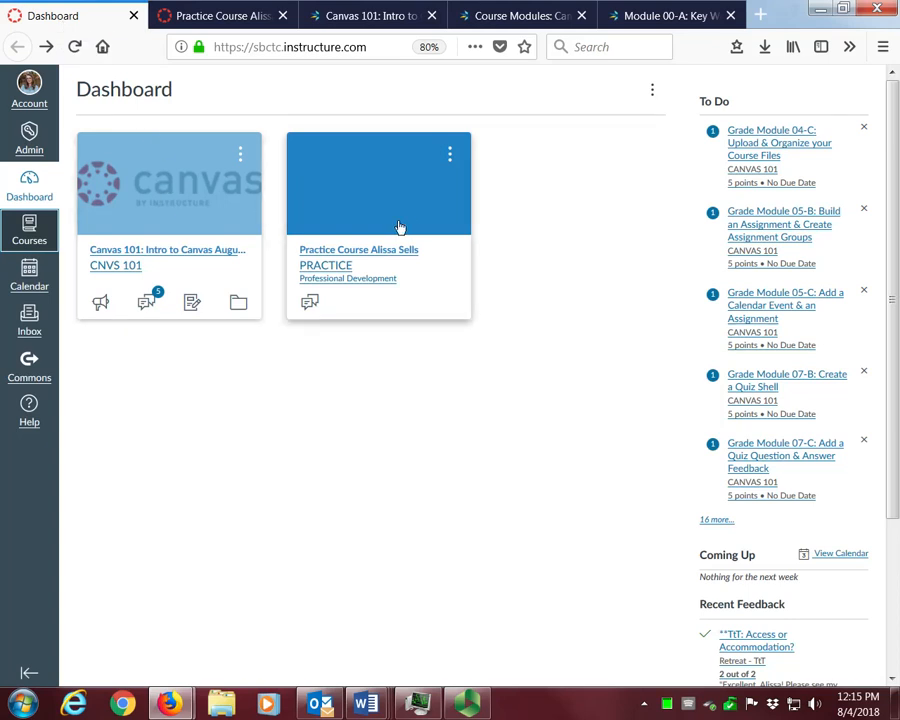
pyautogui.moveTo(295, 275)
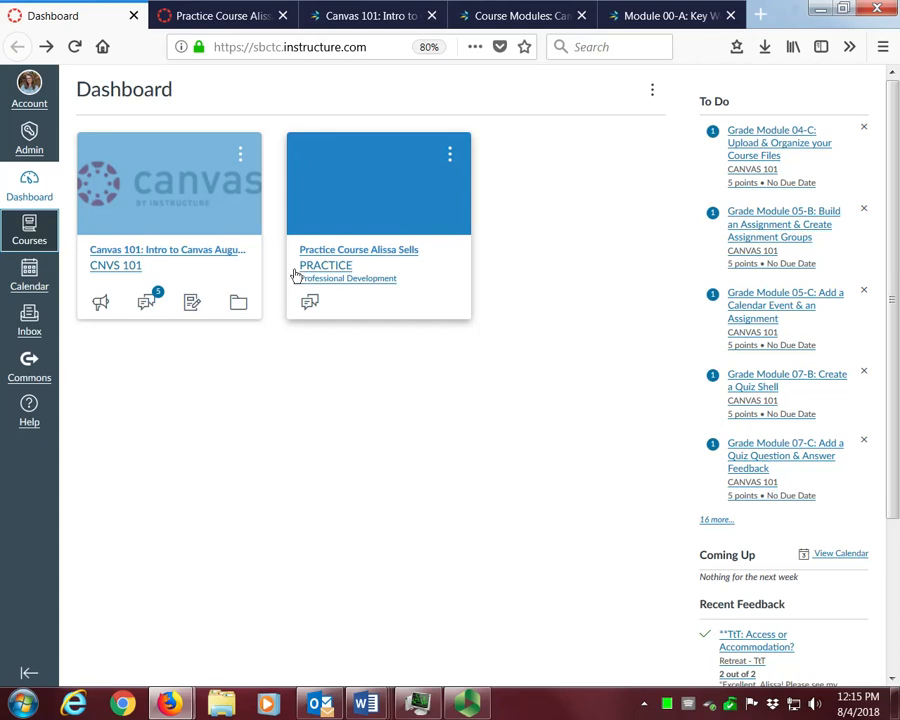
# Open the Practice Course from the Courses list.
pyautogui.click(29, 230)
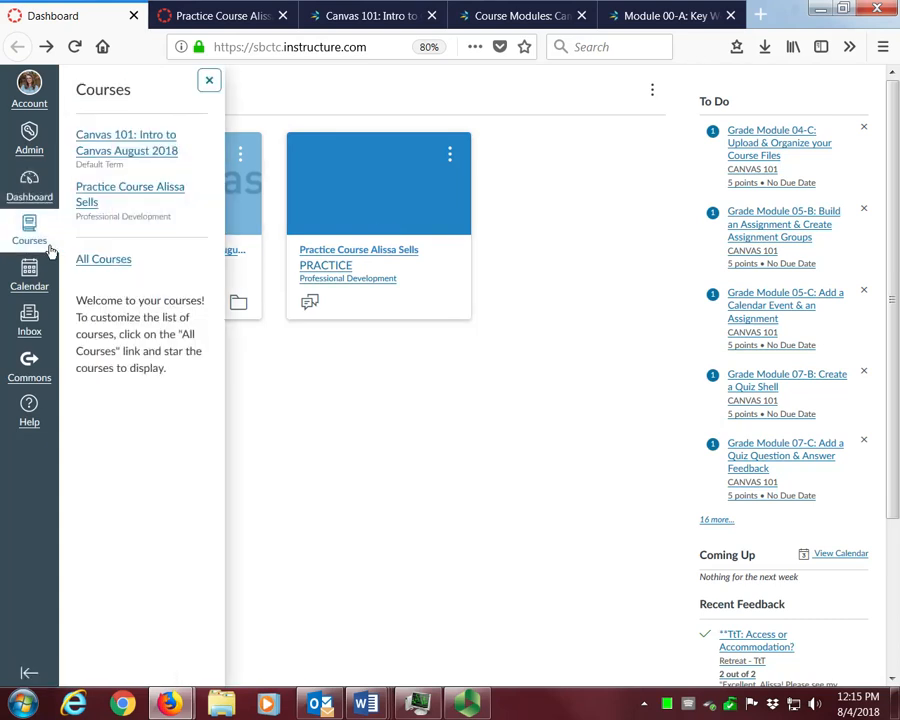
pyautogui.moveTo(103, 268)
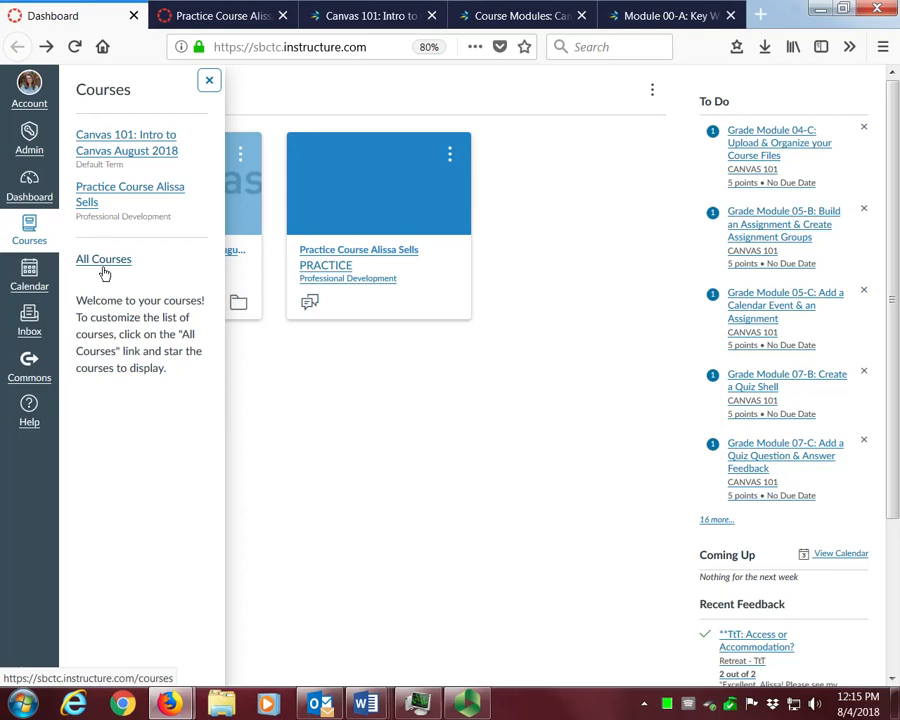
pyautogui.moveTo(157, 197)
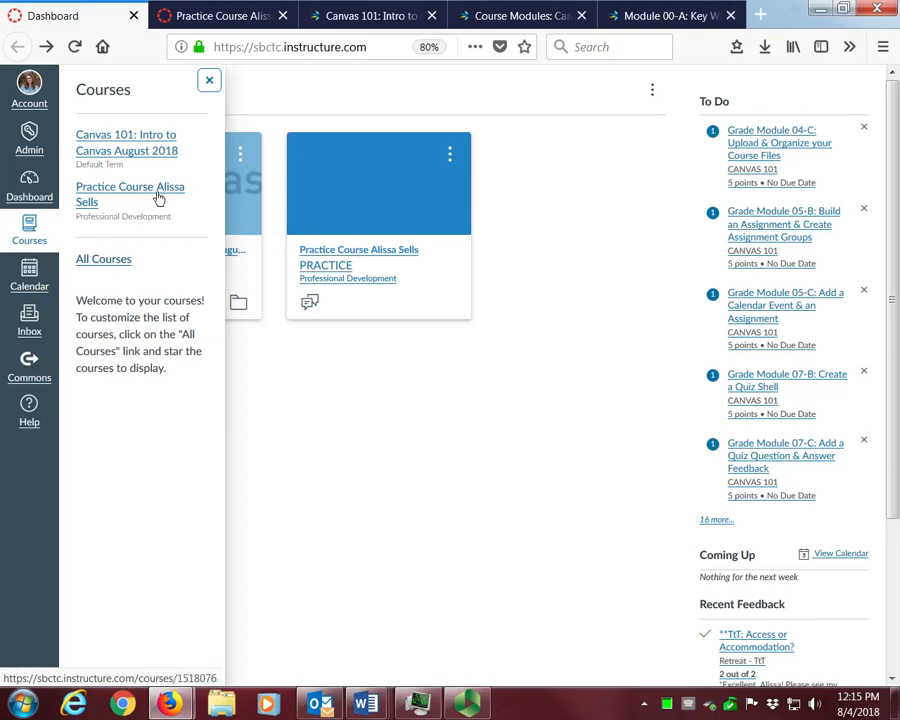
pyautogui.rightClick(130, 194)
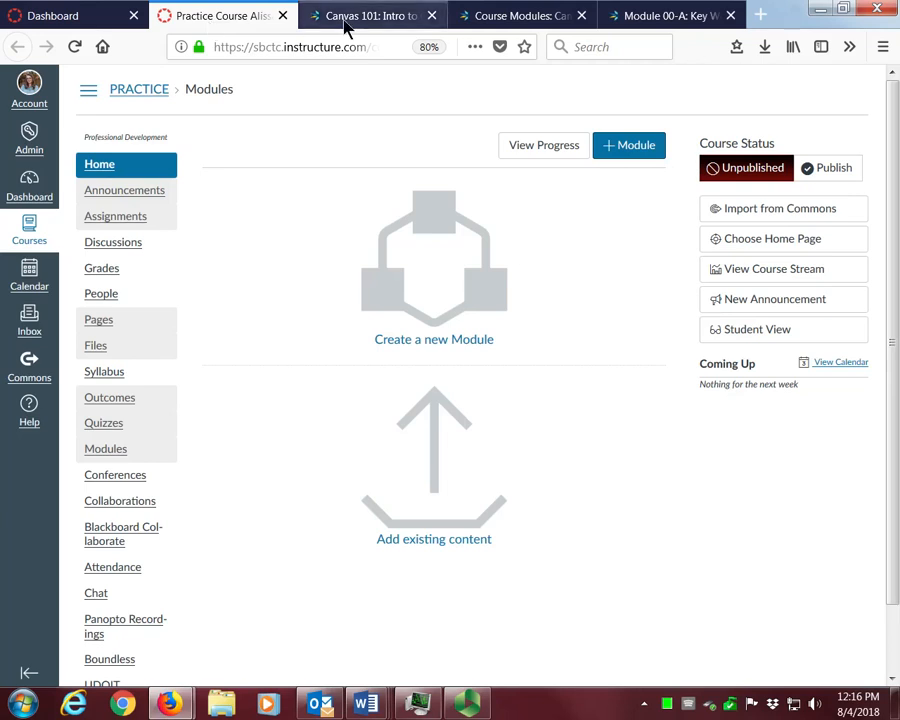
# Switch to the Canvas 101 browser tab to view its course home page.
pyautogui.click(370, 15)
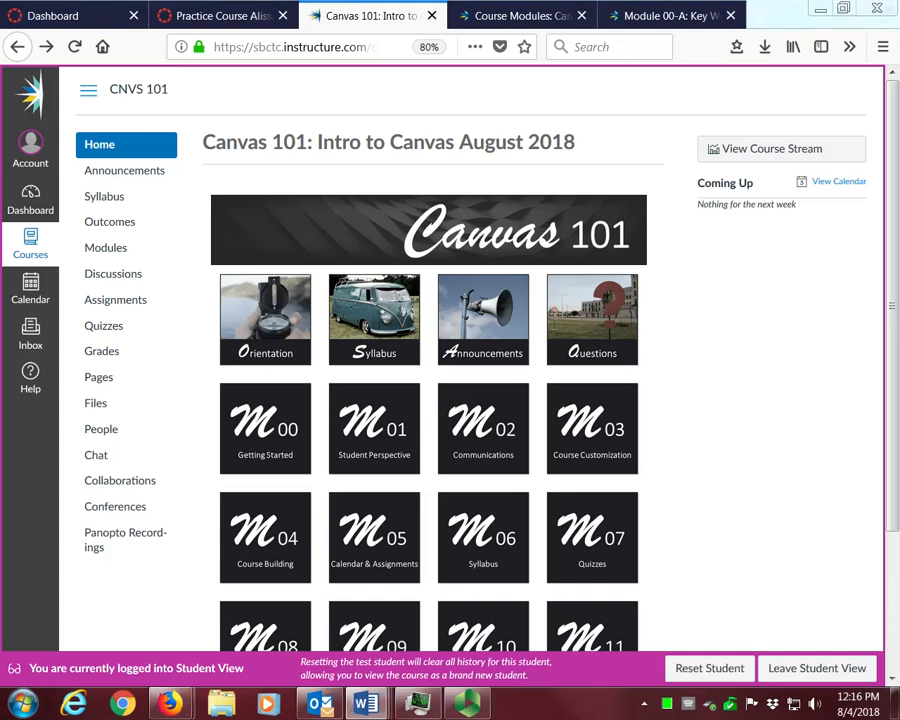
pyautogui.moveTo(531, 400)
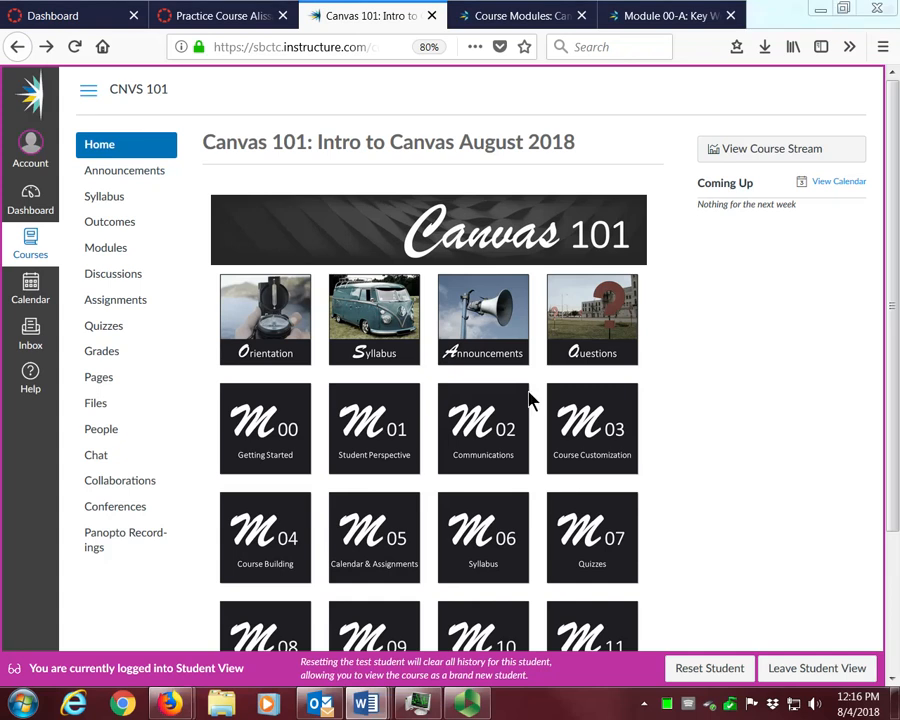
pyautogui.moveTo(265, 320)
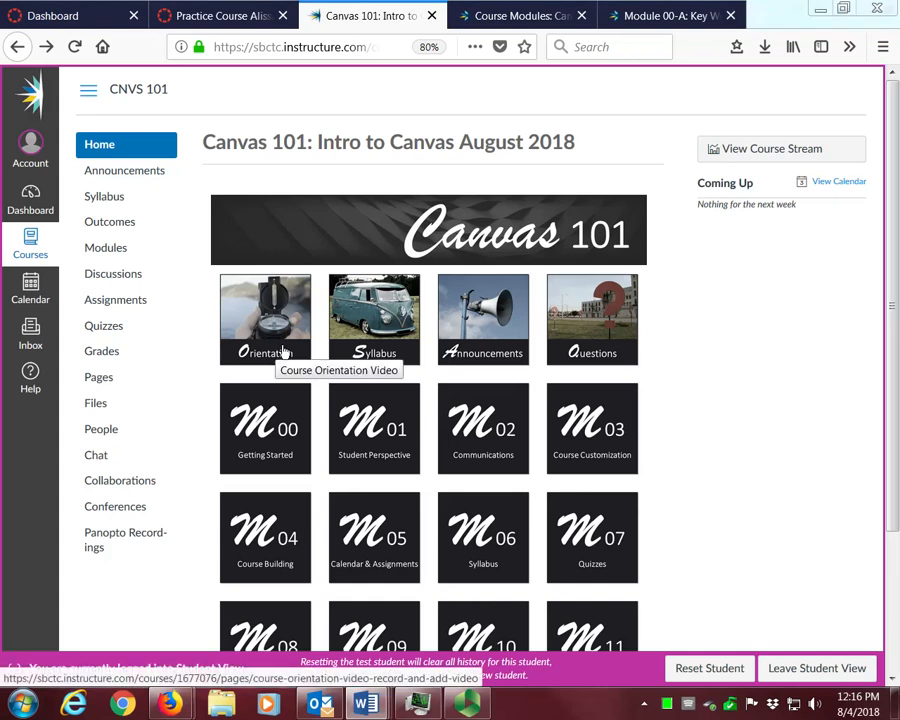
pyautogui.moveTo(374, 320)
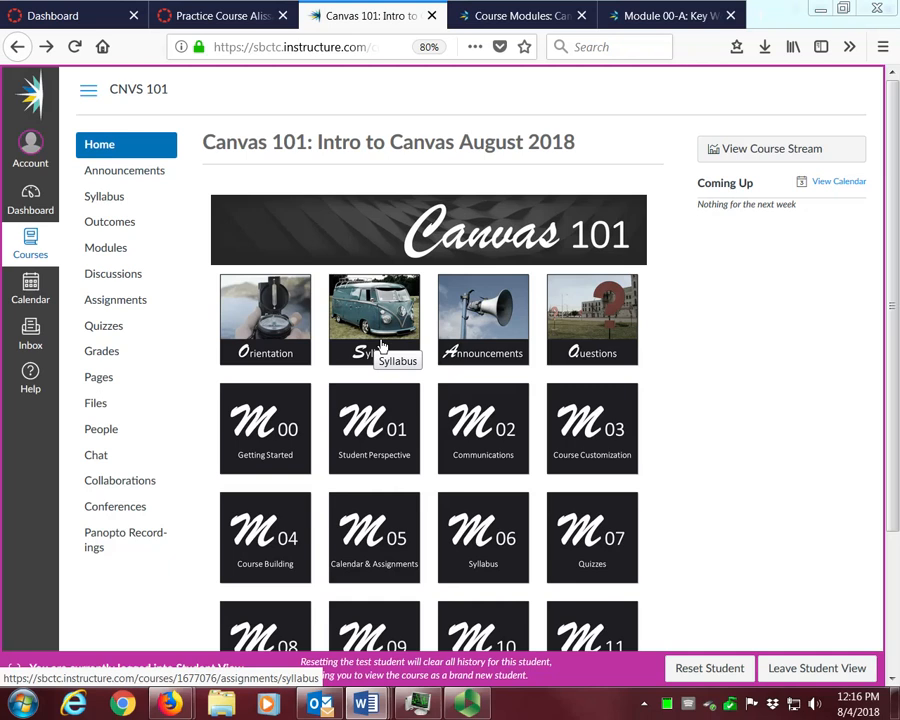
pyautogui.moveTo(483, 318)
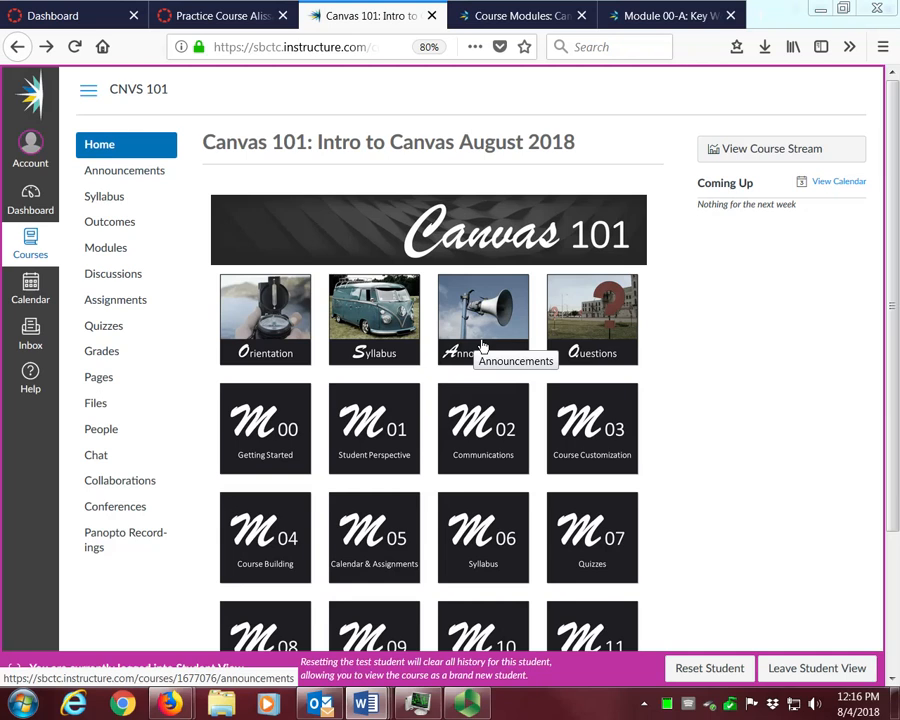
pyautogui.moveTo(592, 318)
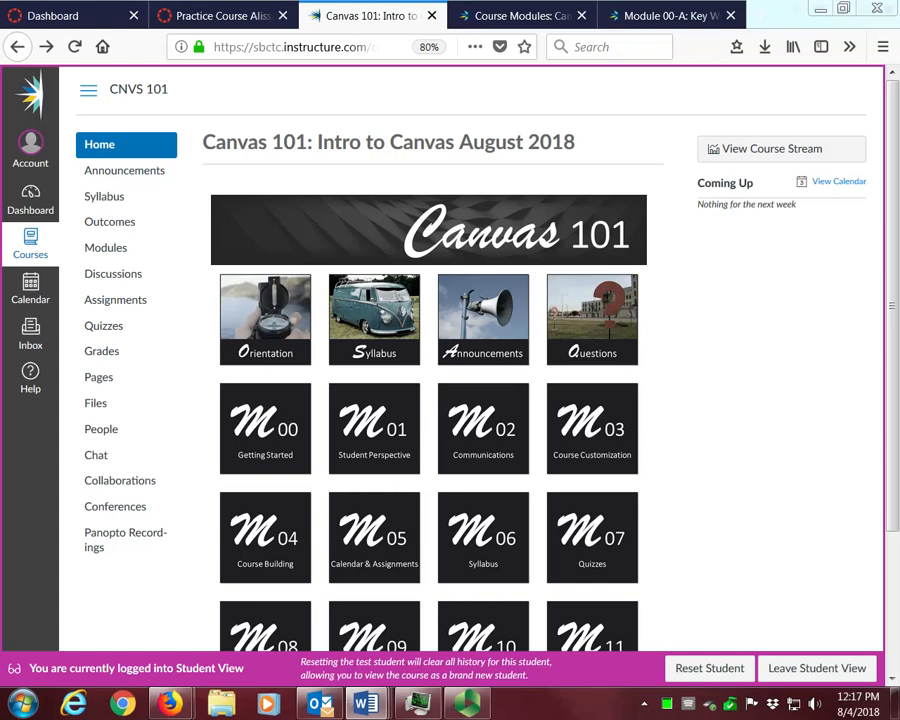
pyautogui.moveTo(30, 338)
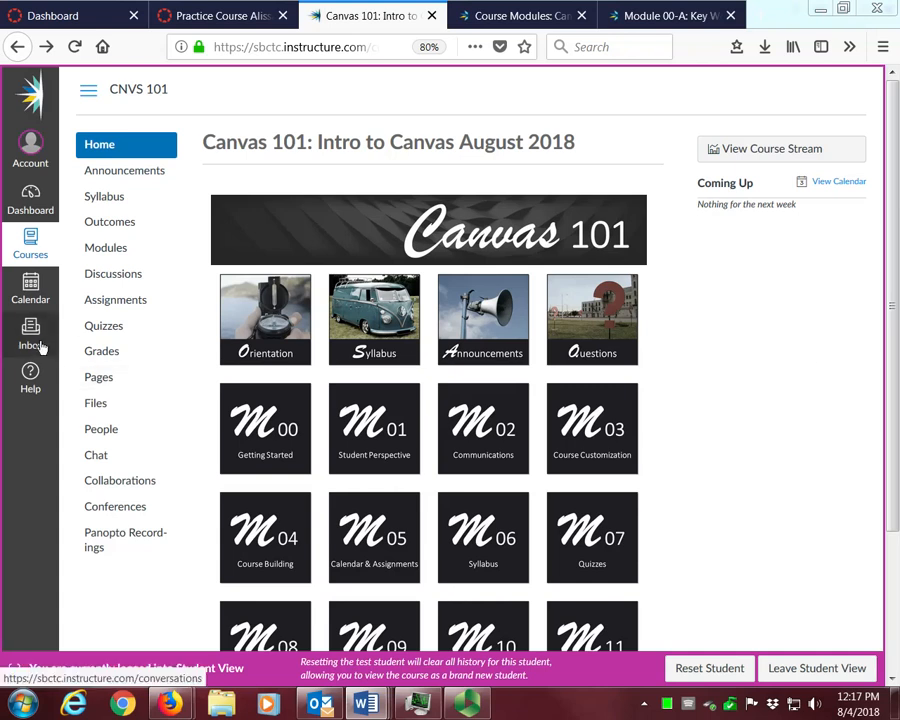
pyautogui.moveTo(30, 388)
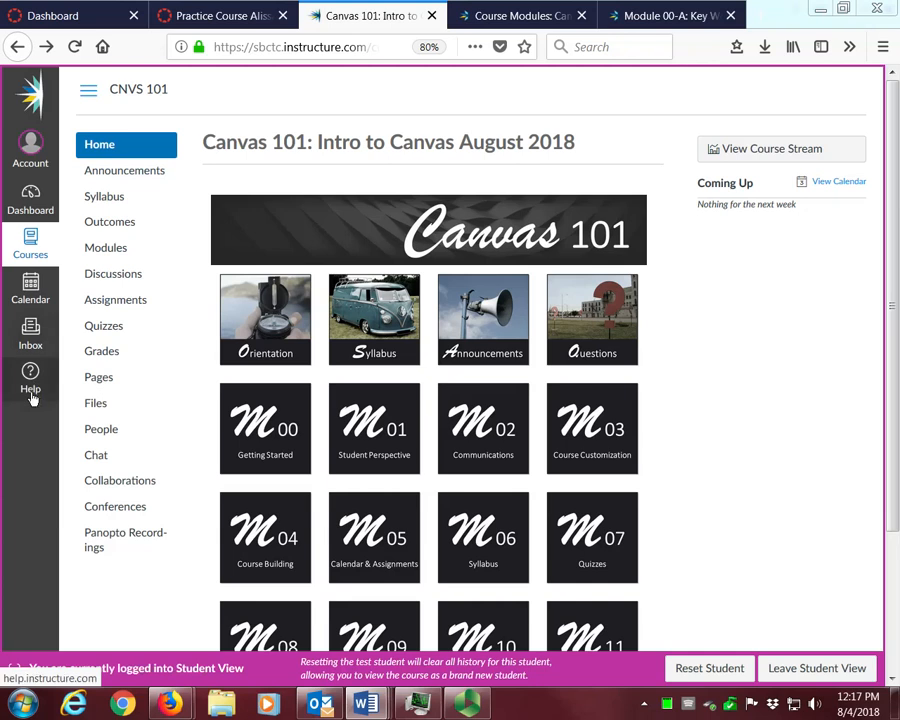
pyautogui.click(30, 380)
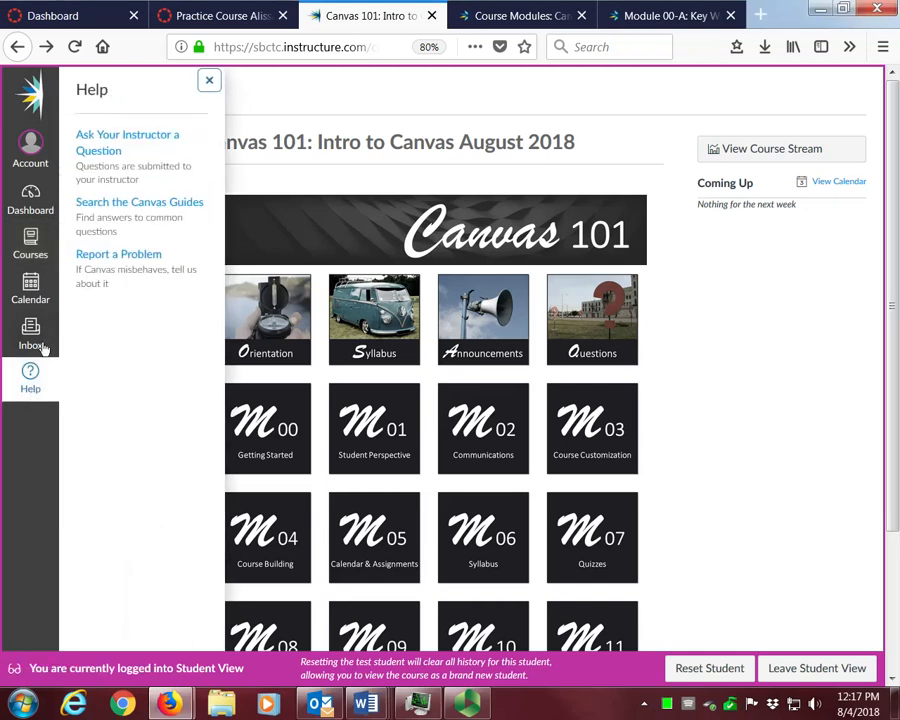
pyautogui.moveTo(127, 142)
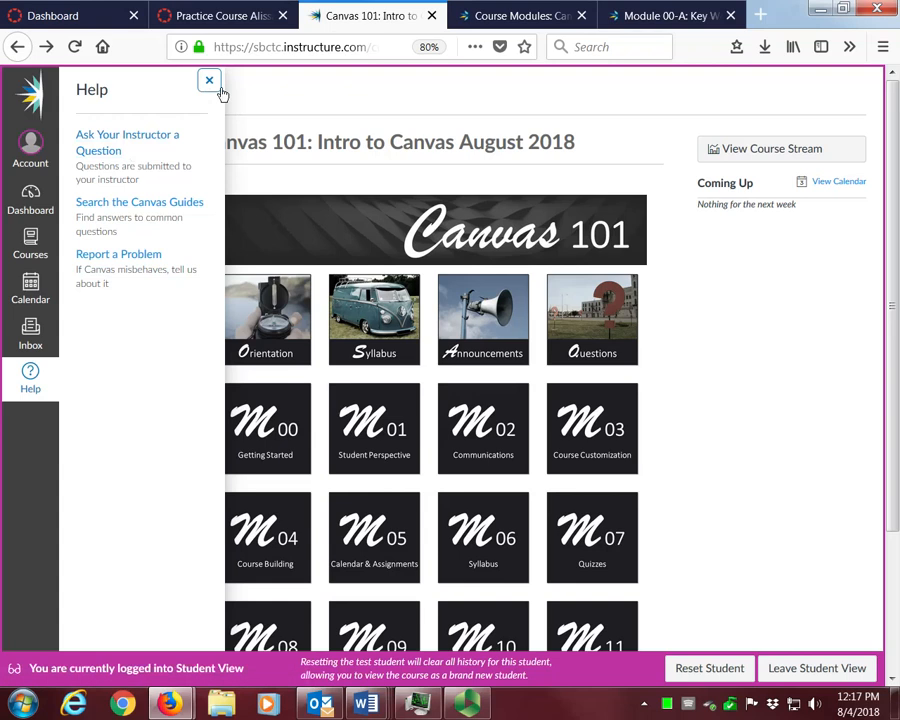
pyautogui.click(209, 80)
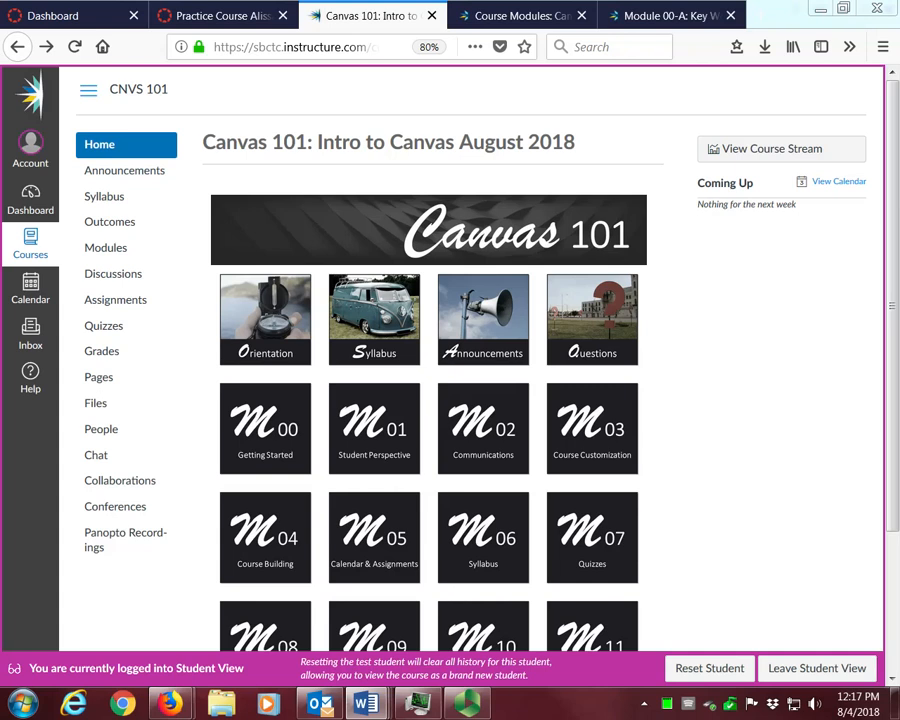
pyautogui.moveTo(265, 427)
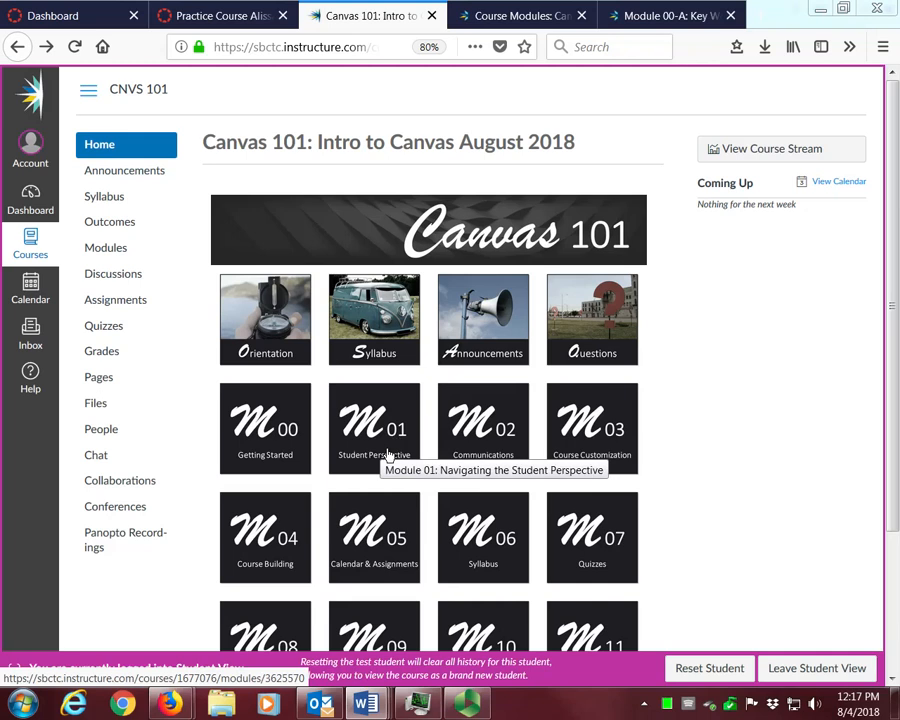
pyautogui.moveTo(113, 273)
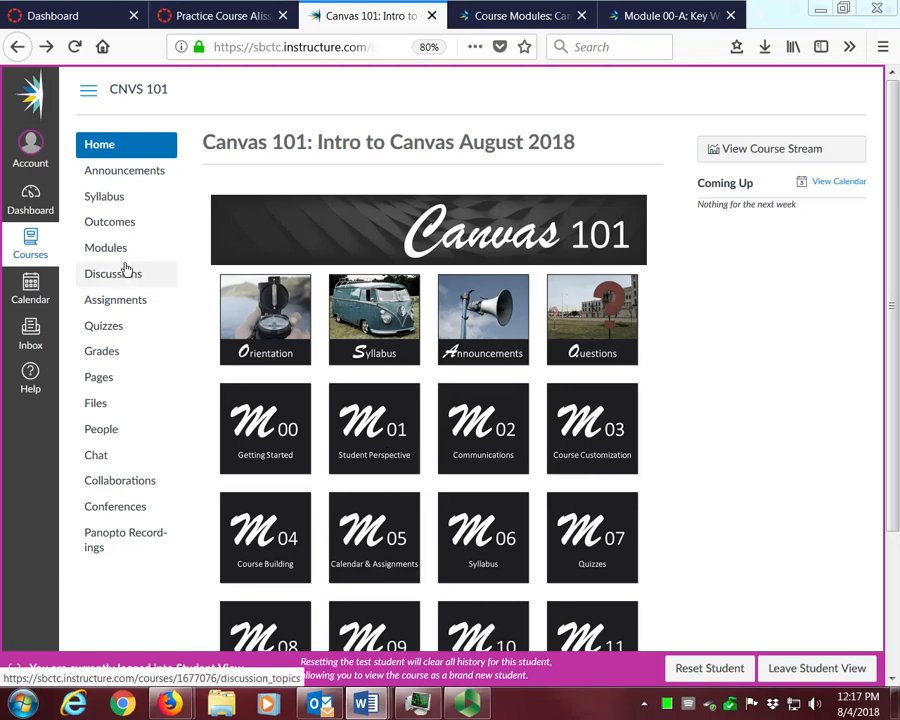
pyautogui.moveTo(105, 247)
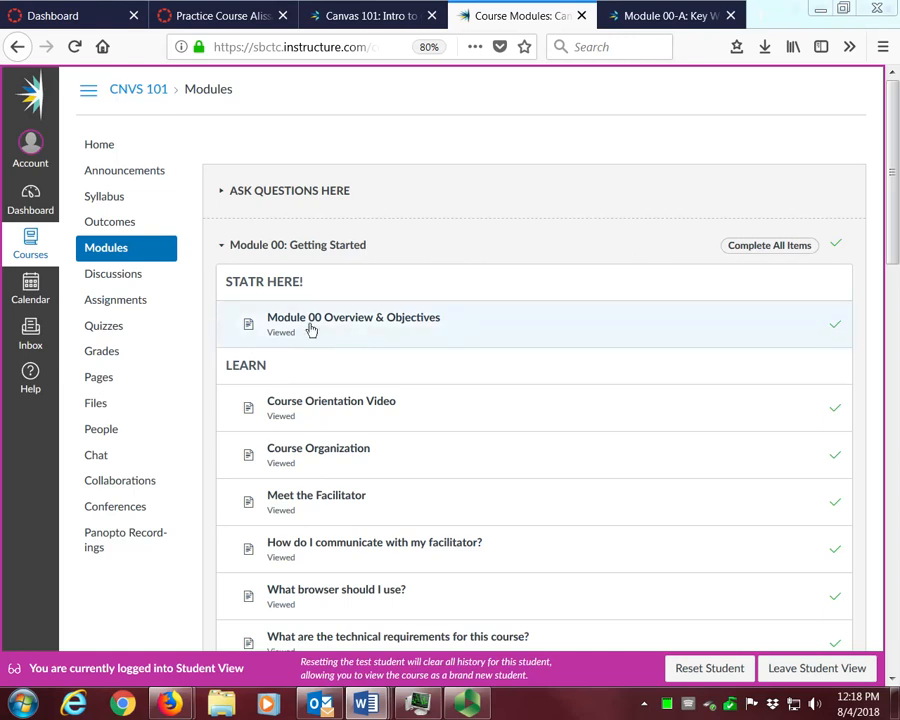
# Collapse Module 00: Getting Started on the Modules page.
pyautogui.click(221, 244)
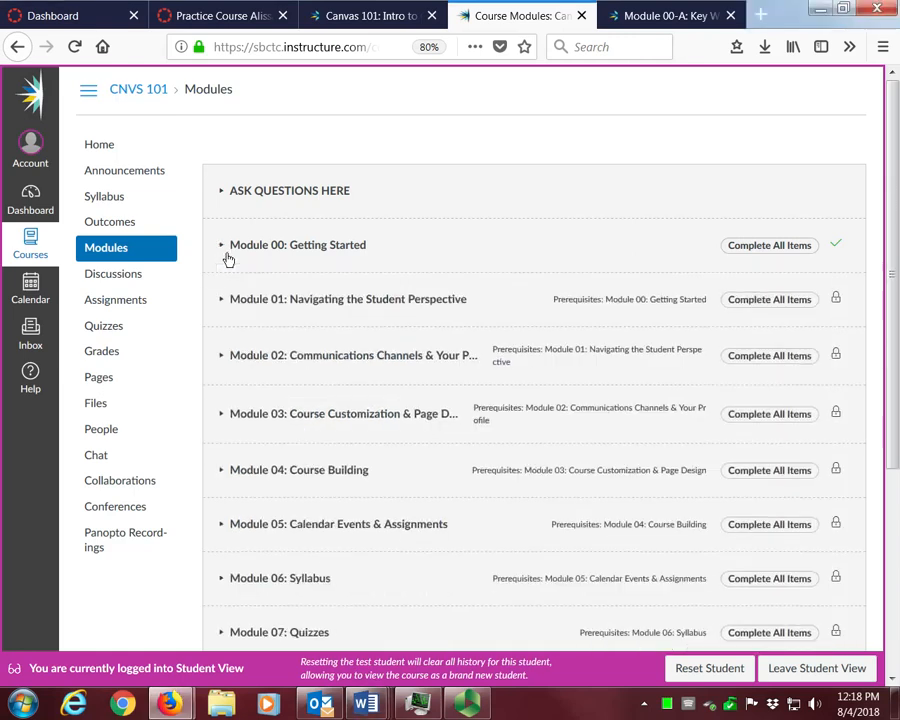
pyautogui.moveTo(230, 258)
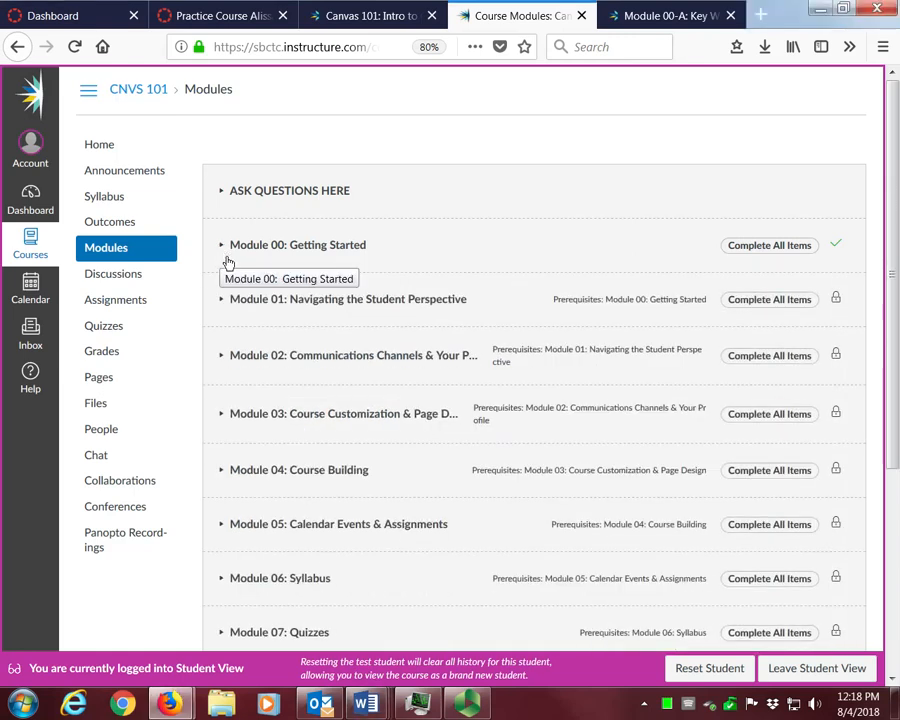
# Expand Module 00: Getting Started to show its viewed items.
pyautogui.click(221, 244)
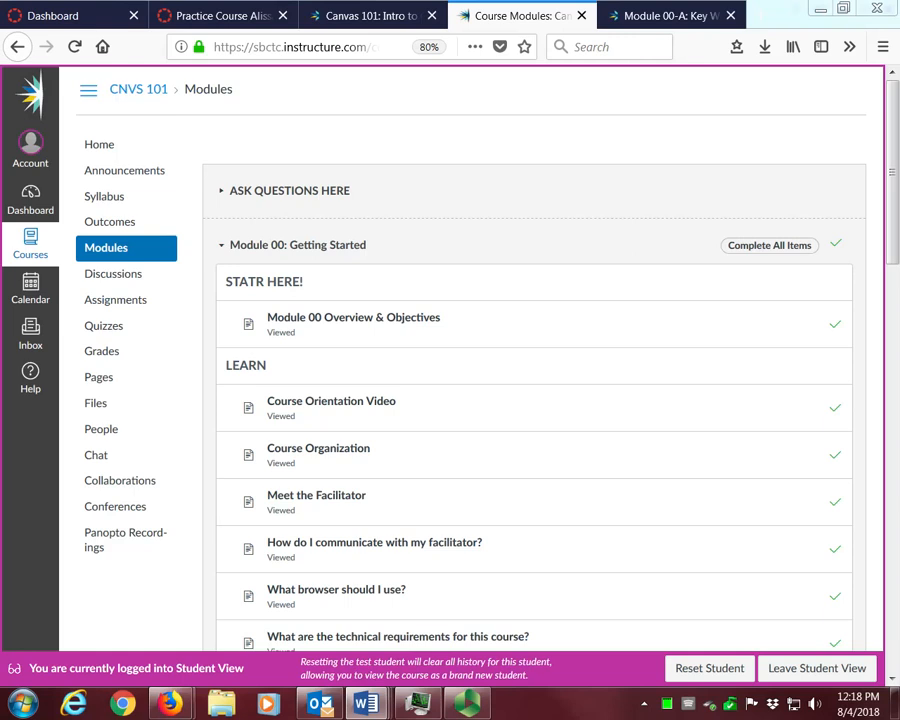
pyautogui.moveTo(835, 347)
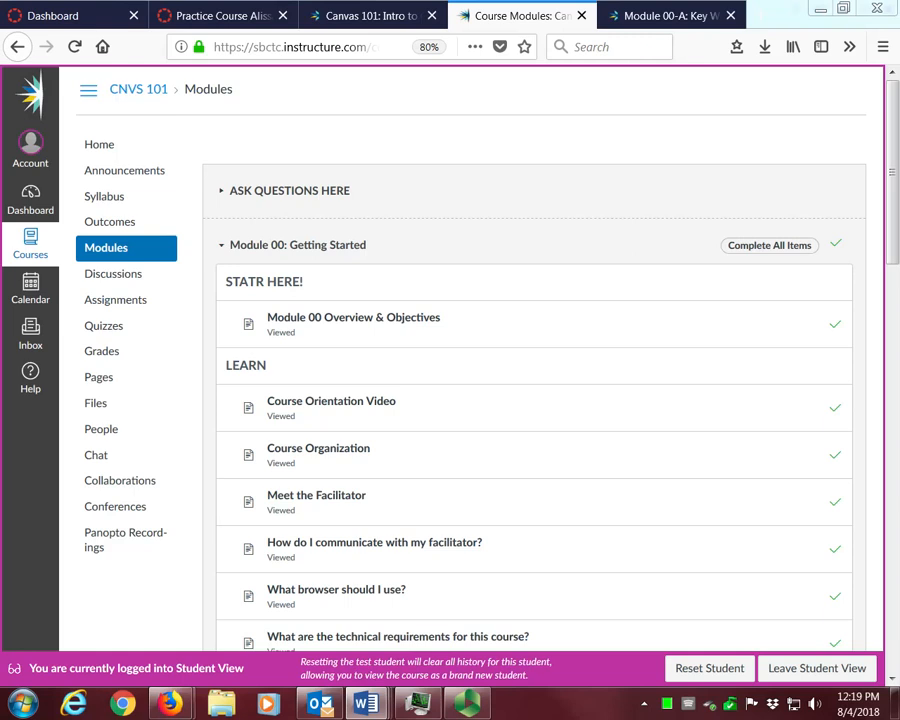
pyautogui.moveTo(808, 268)
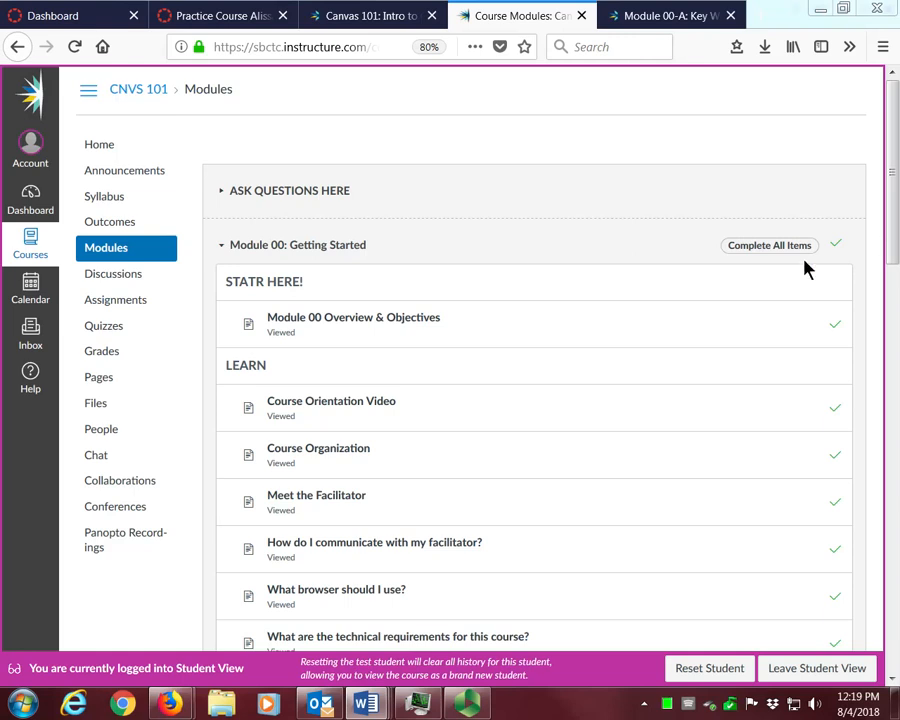
pyautogui.moveTo(836, 243)
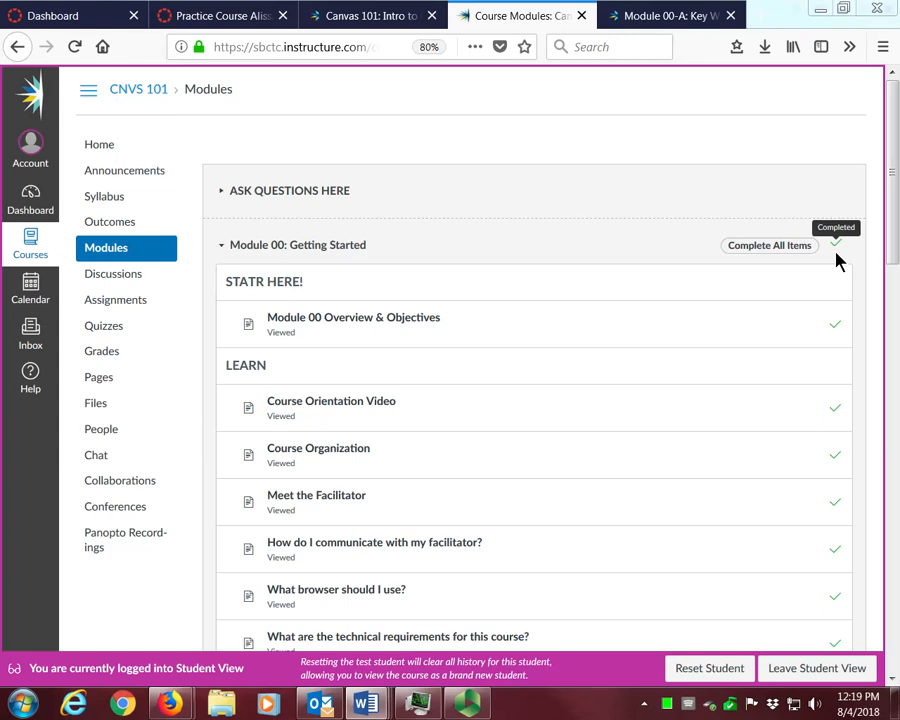
pyautogui.moveTo(838, 260)
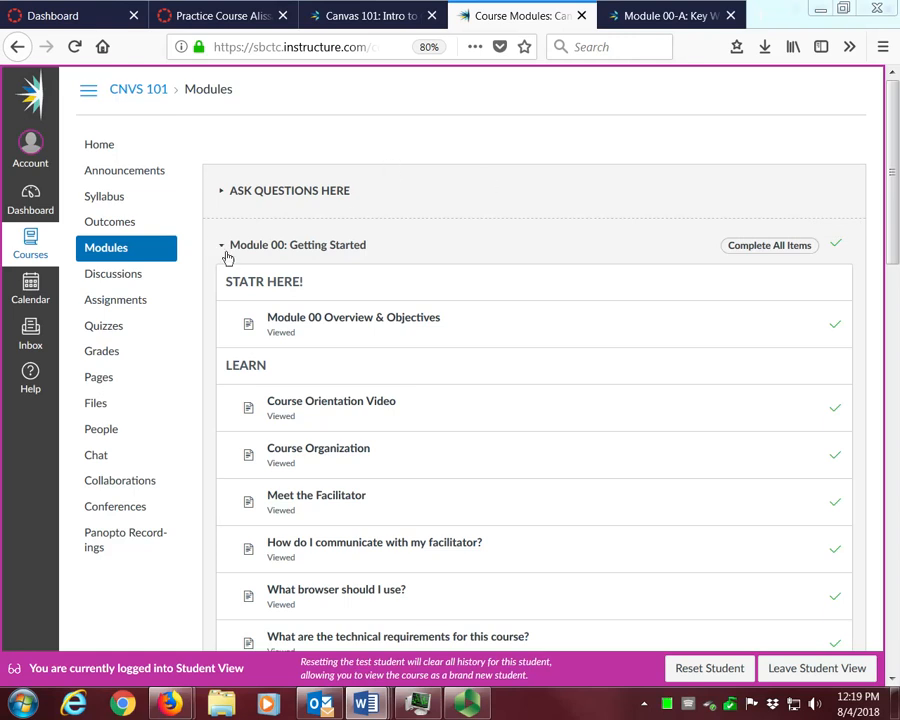
# Collapse Module 00 to show all modules and their prerequisites.
pyautogui.click(221, 244)
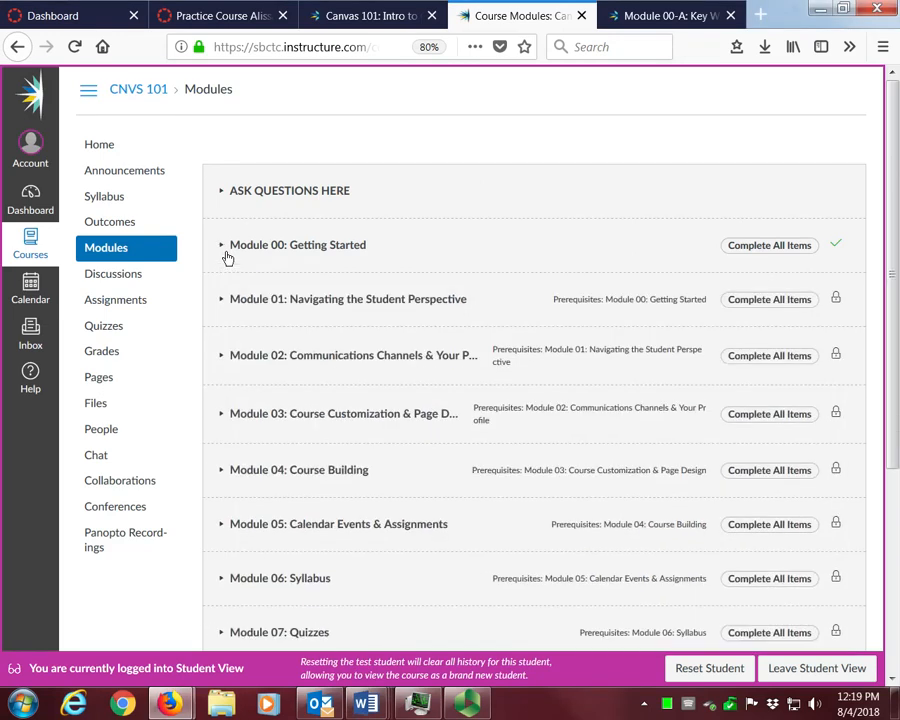
pyautogui.moveTo(642, 328)
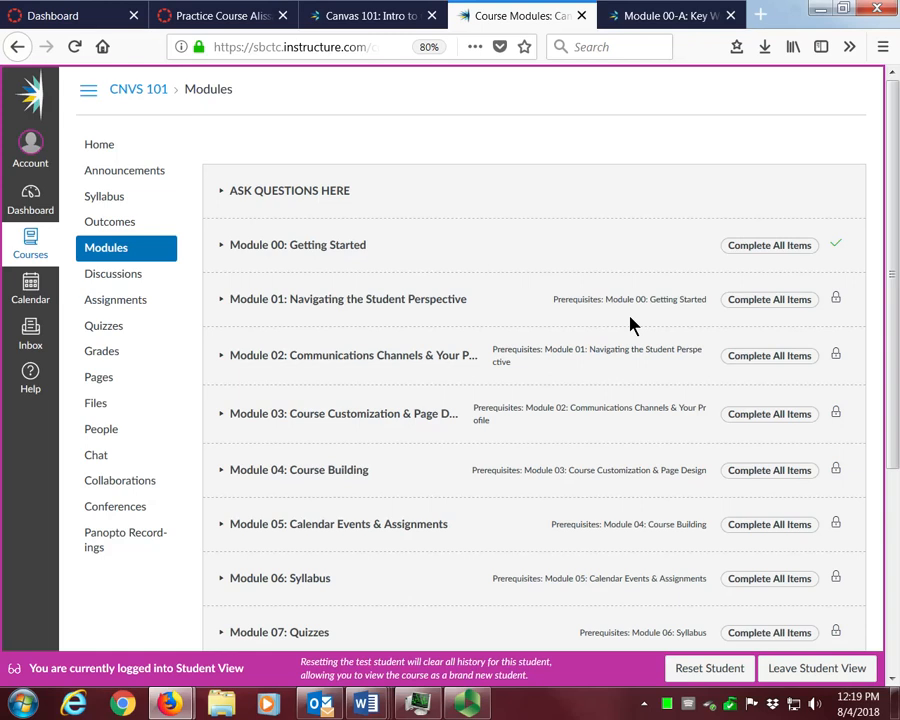
pyautogui.moveTo(230, 314)
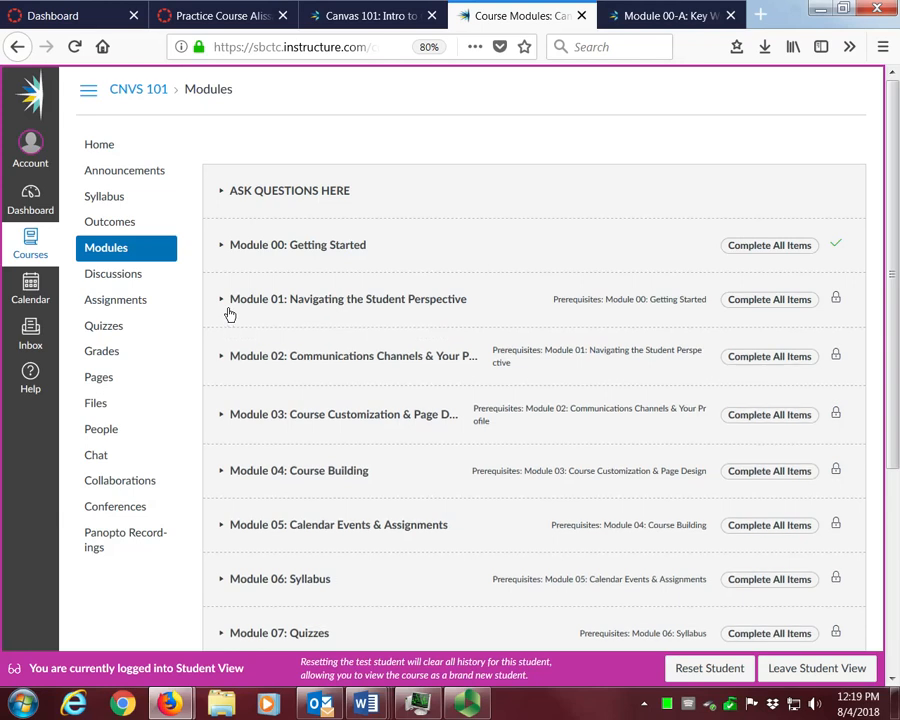
# Expand Module 01: Navigating the Student Perspective and browse its locked items.
pyautogui.click(221, 298)
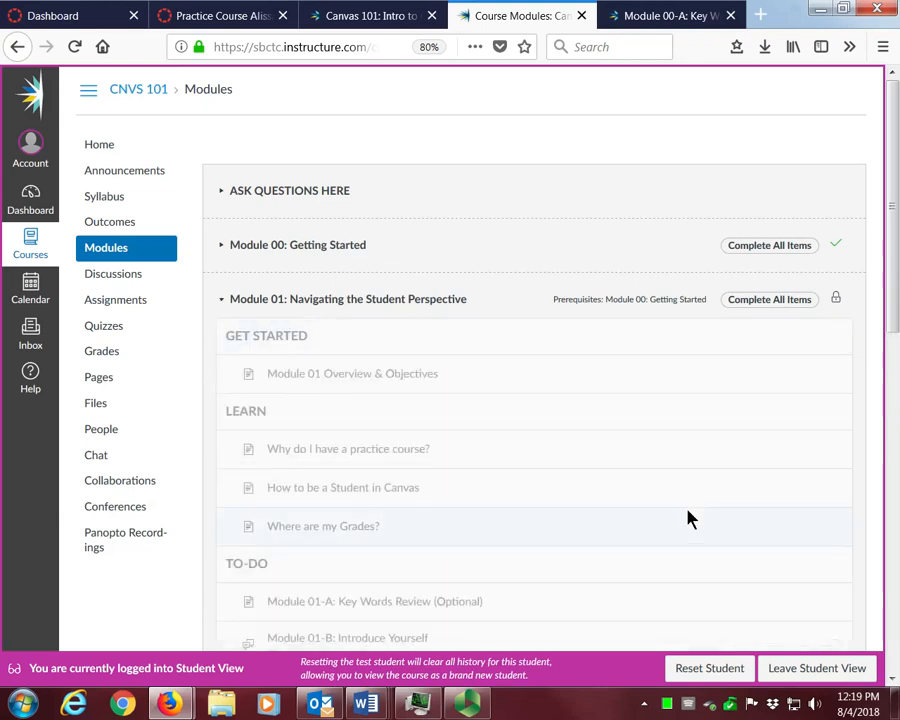
pyautogui.scroll(-3)
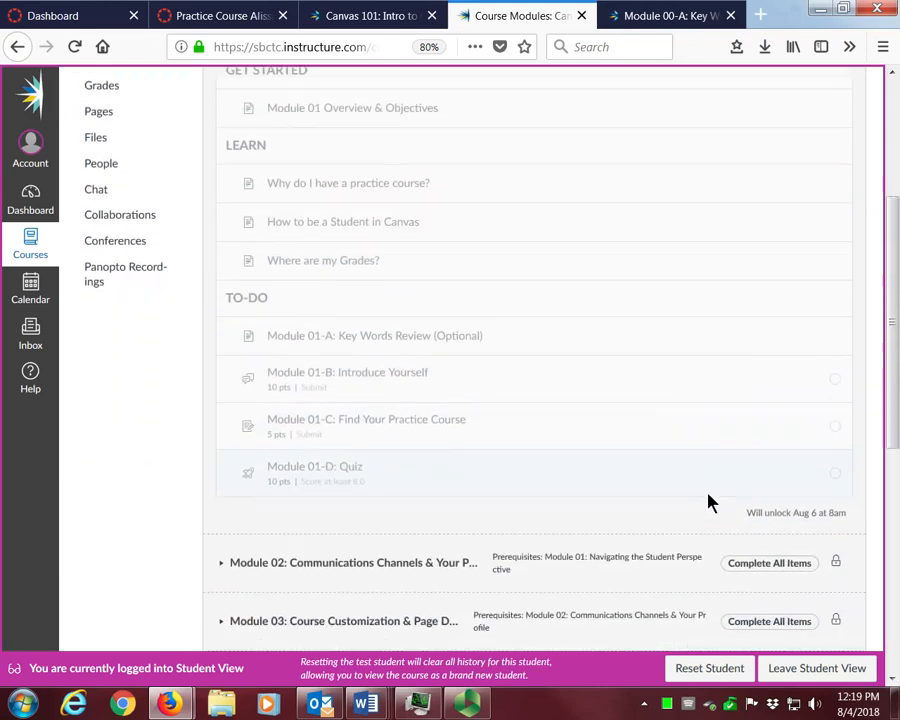
pyautogui.scroll(-3)
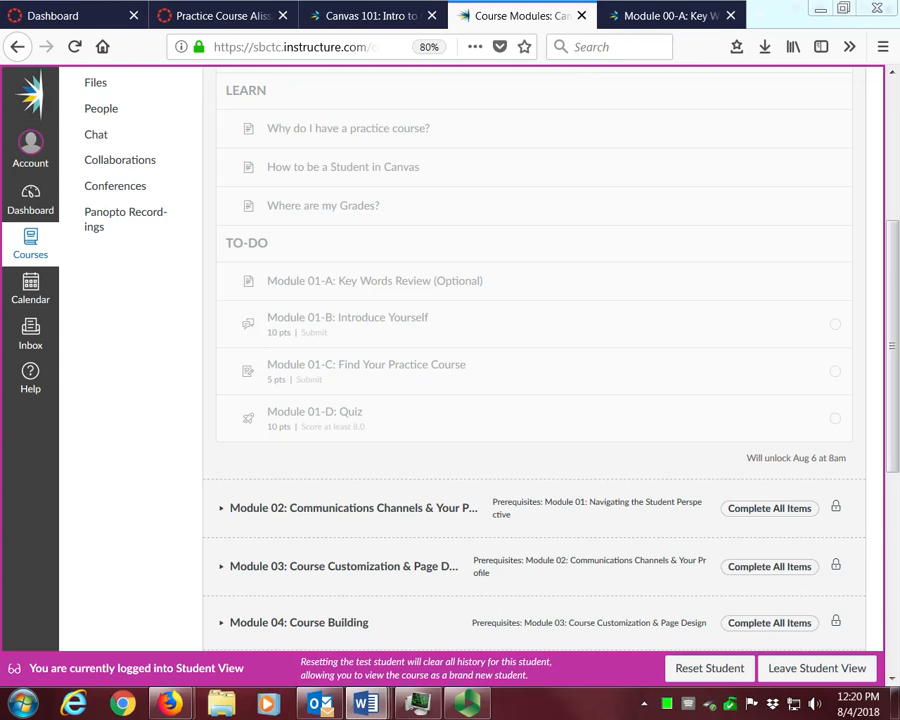
pyautogui.moveTo(435, 424)
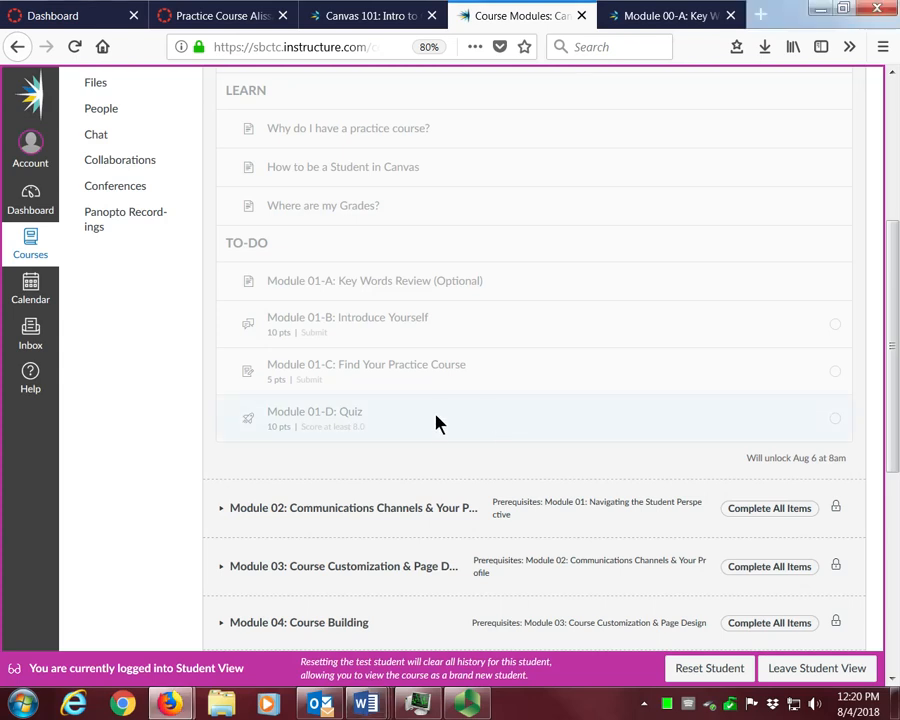
pyautogui.scroll(3)
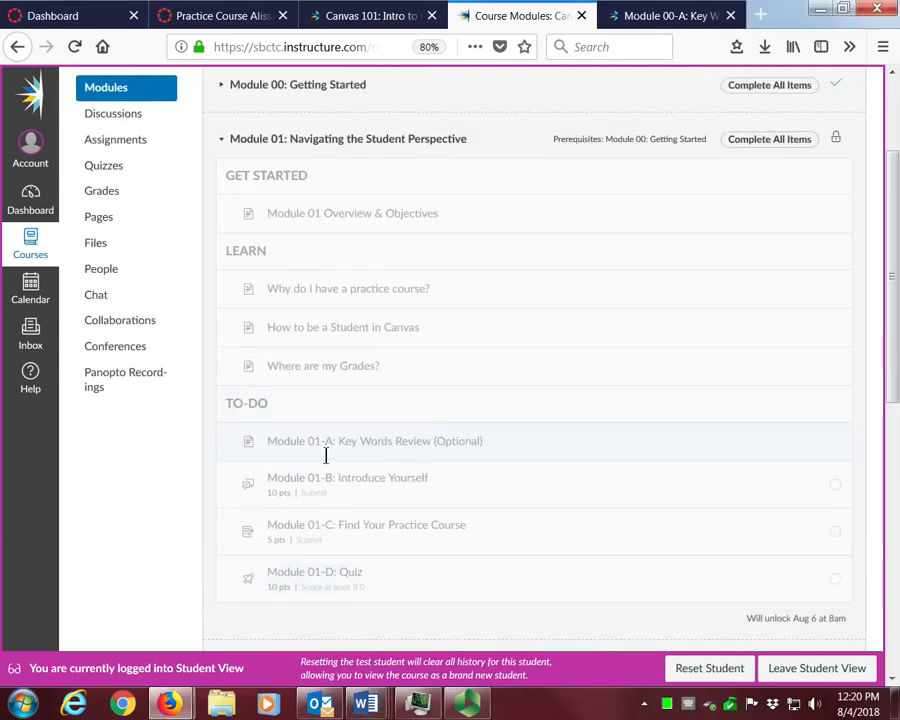
pyautogui.moveTo(350, 417)
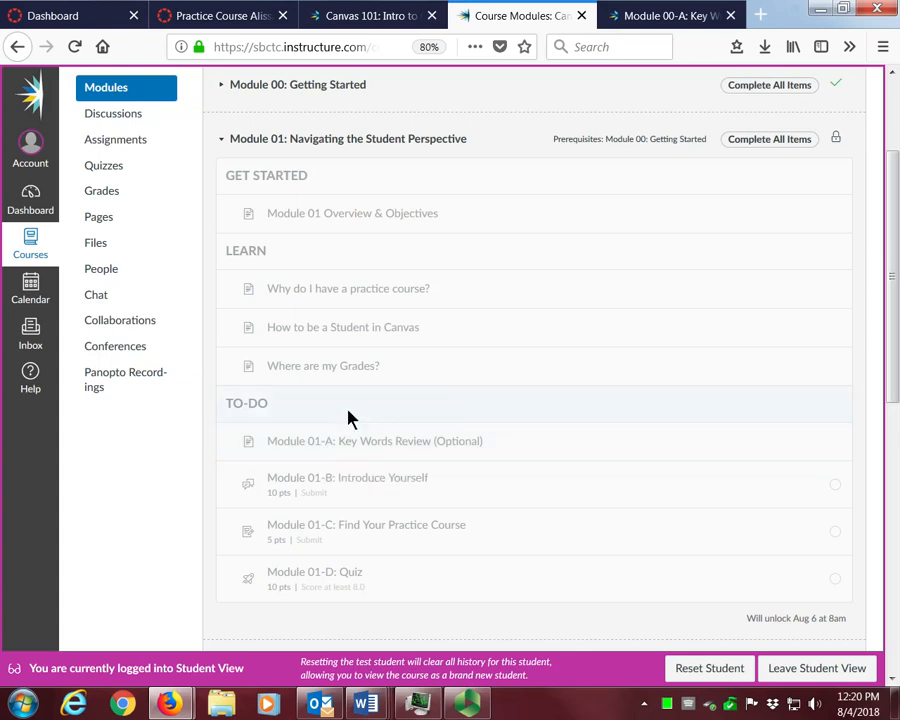
pyautogui.scroll(3)
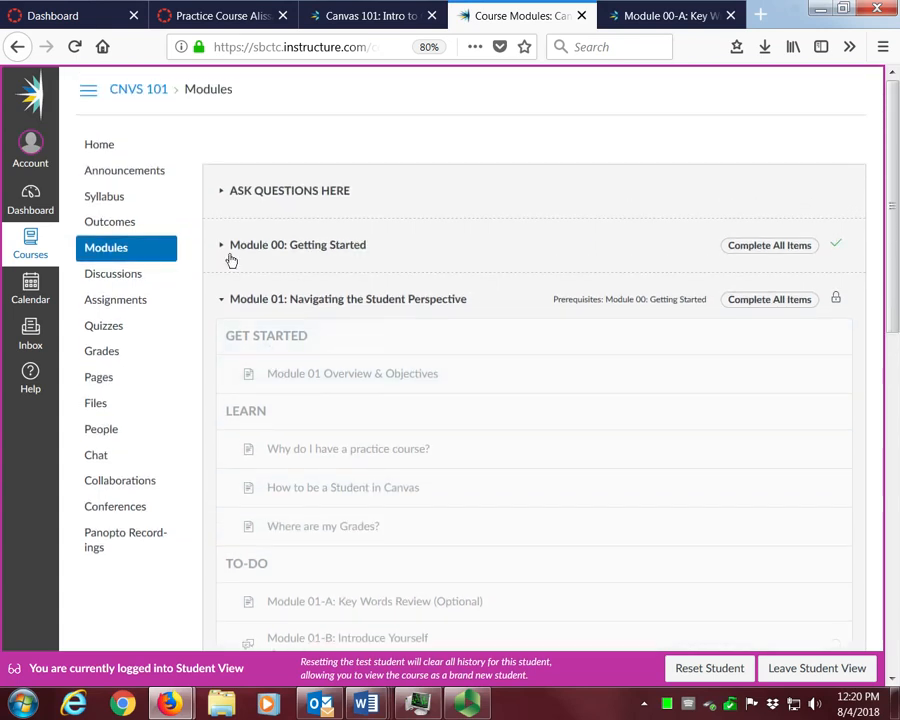
# Expand Module 00 and scroll to its completed TO-DO assignments.
pyautogui.click(221, 244)
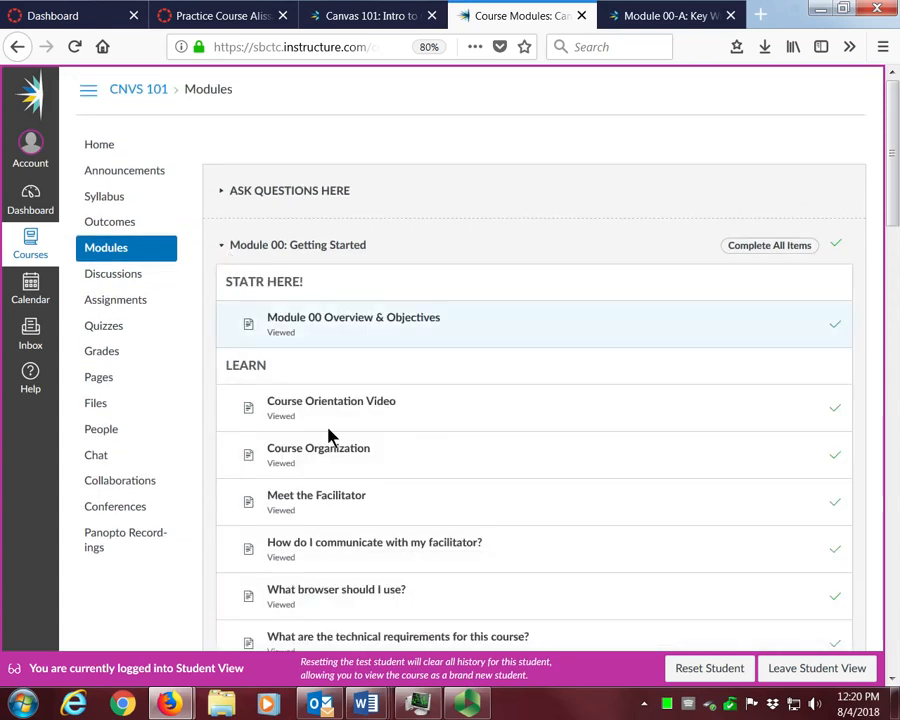
pyautogui.scroll(-3)
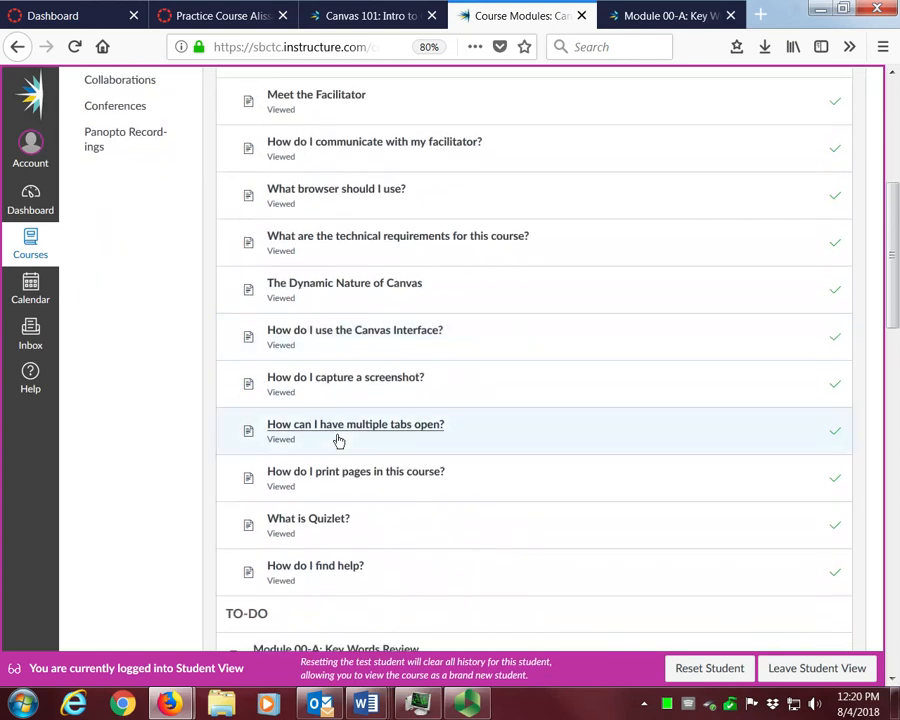
pyautogui.scroll(-3)
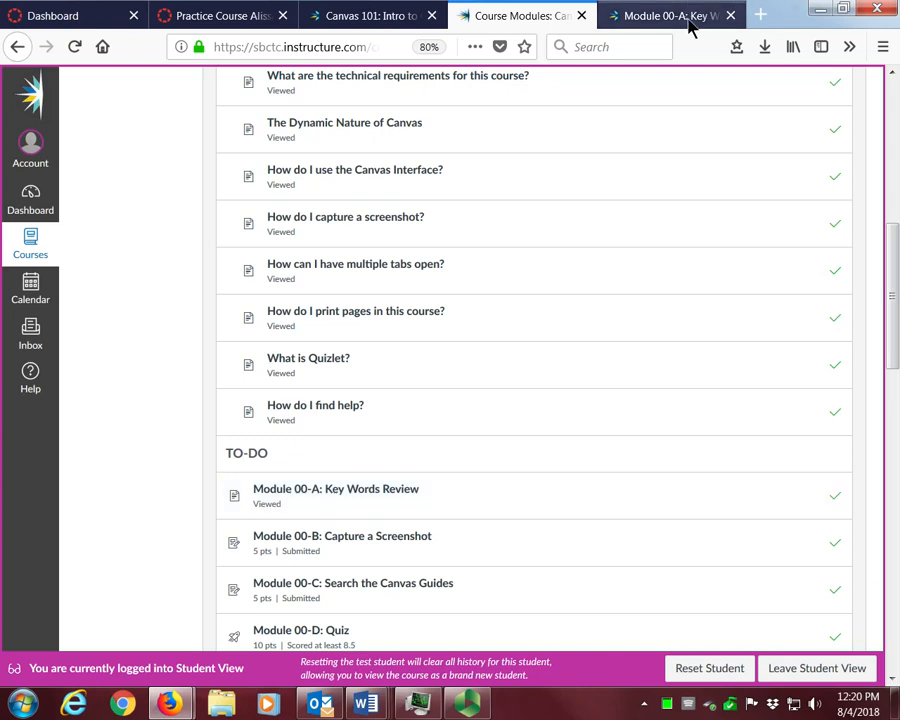
# On Module 00-A: Key Words Review, flip the Quizlet flashcards and show study modes.
pyautogui.click(336, 488)
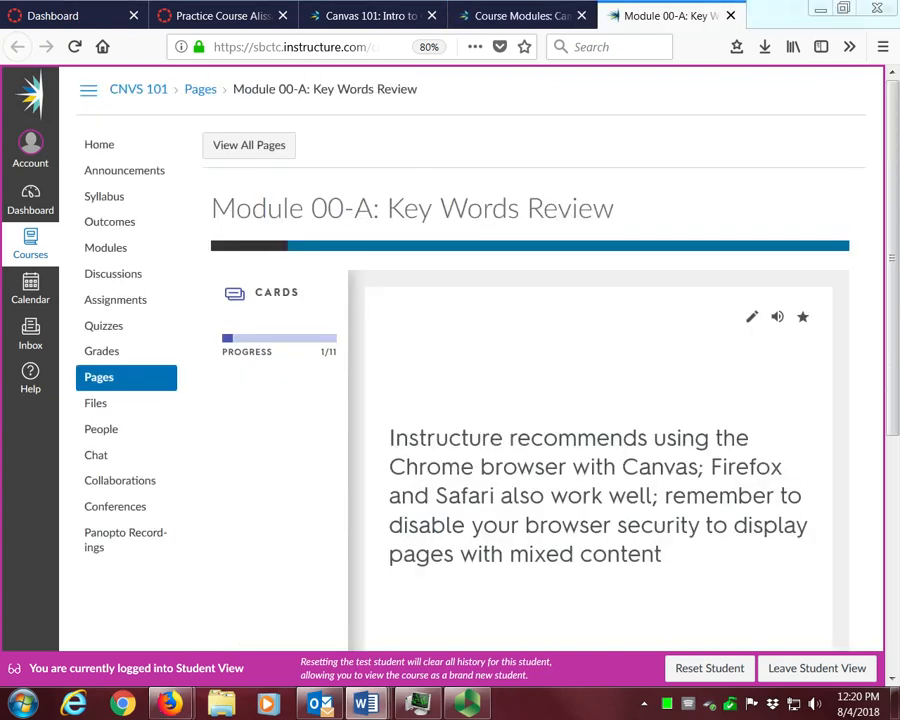
pyautogui.moveTo(700, 402)
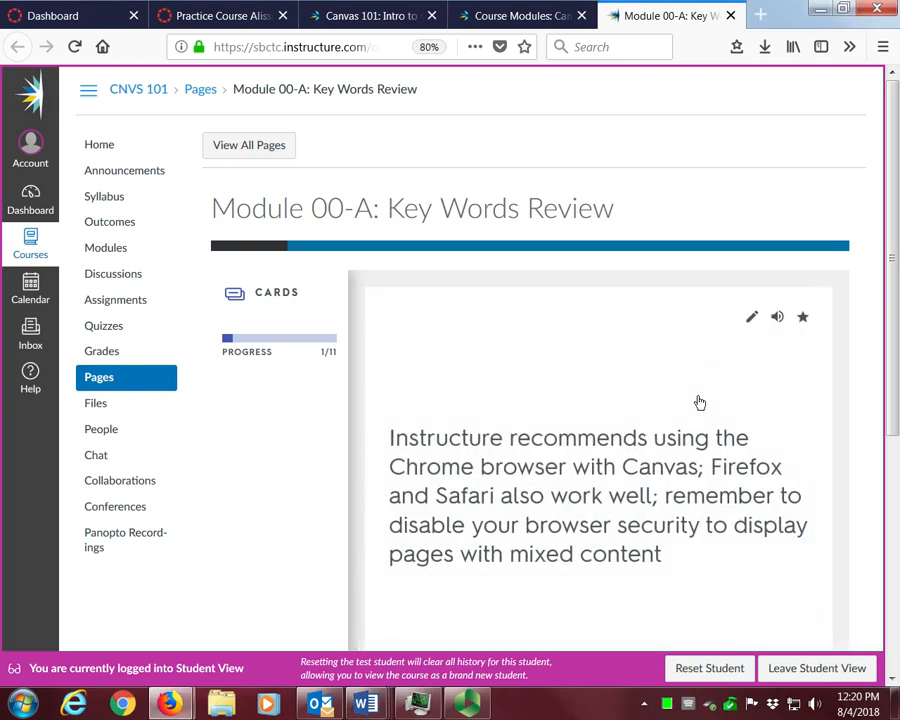
pyautogui.scroll(-3)
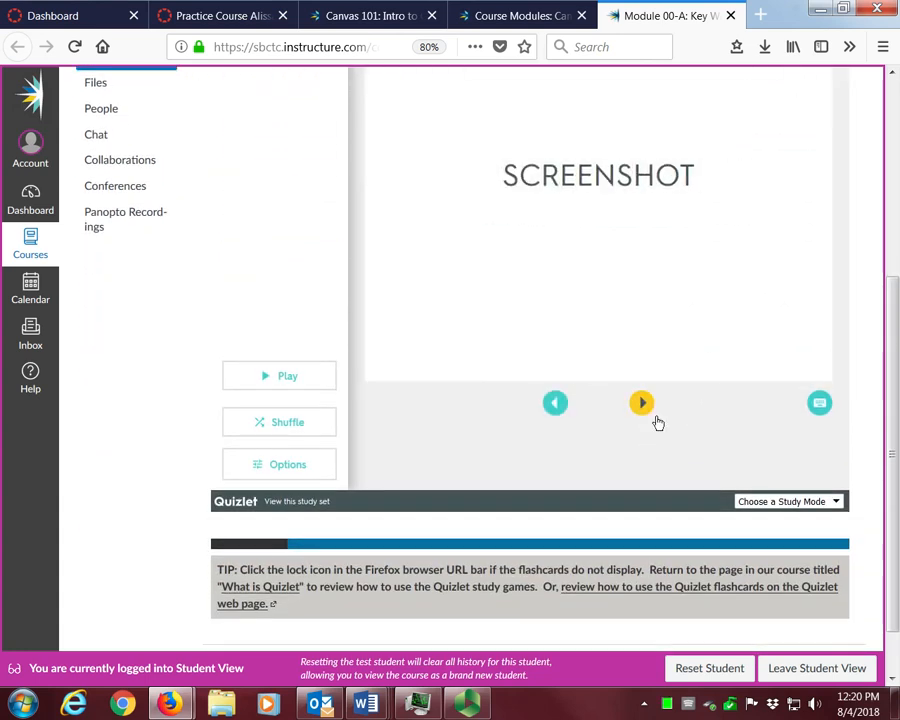
pyautogui.click(641, 402)
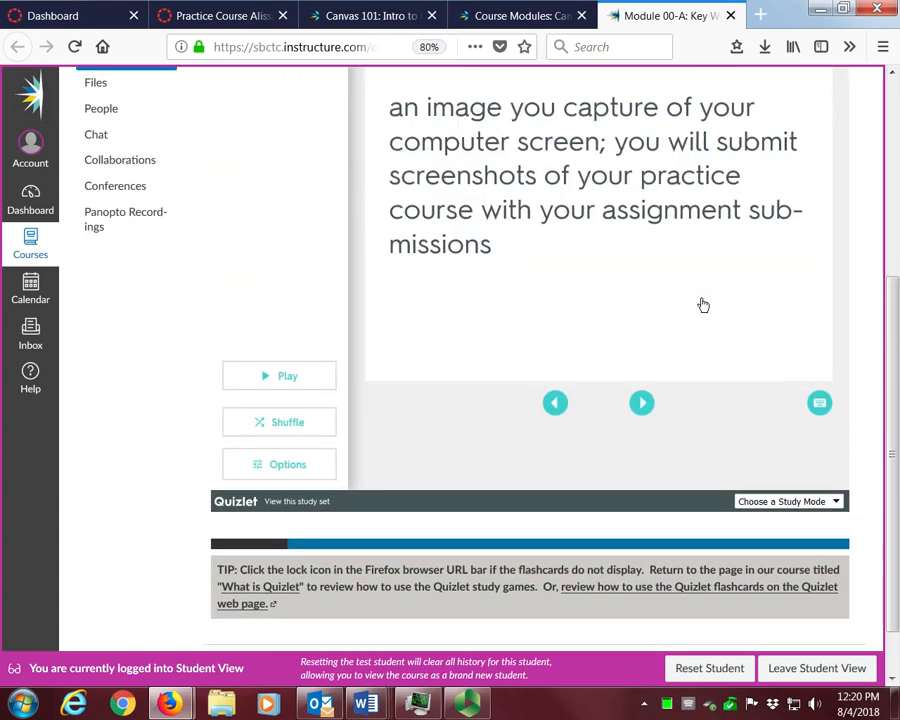
pyautogui.click(641, 402)
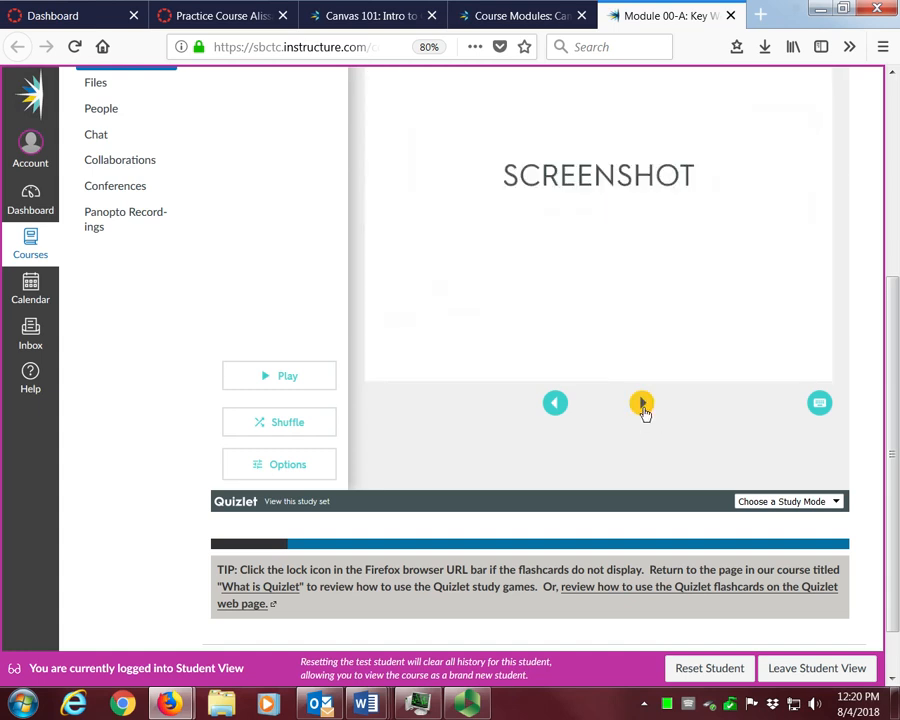
pyautogui.click(641, 402)
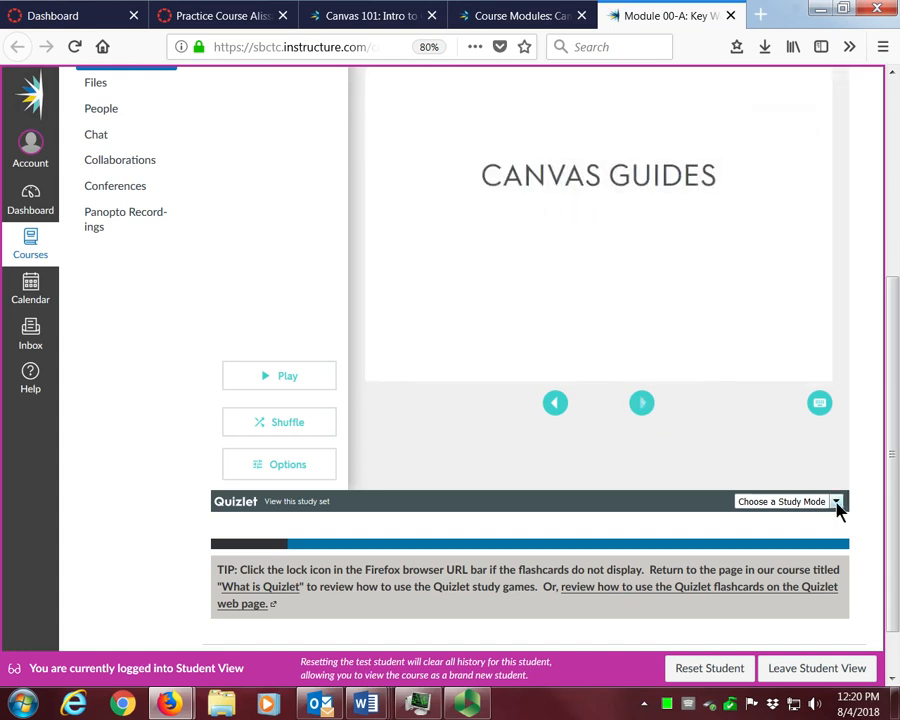
pyautogui.click(835, 501)
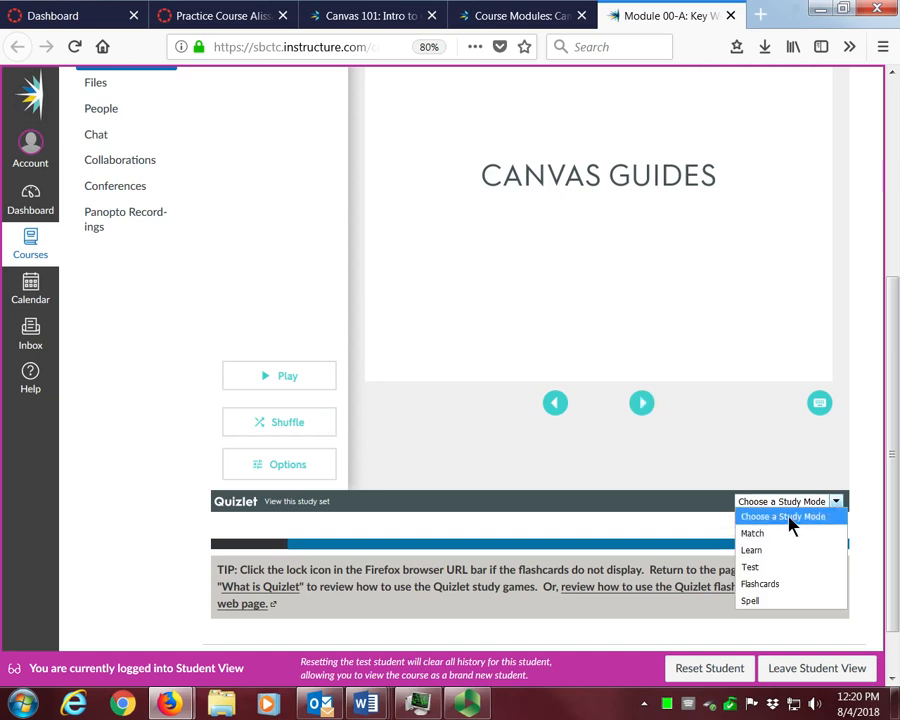
pyautogui.moveTo(770, 530)
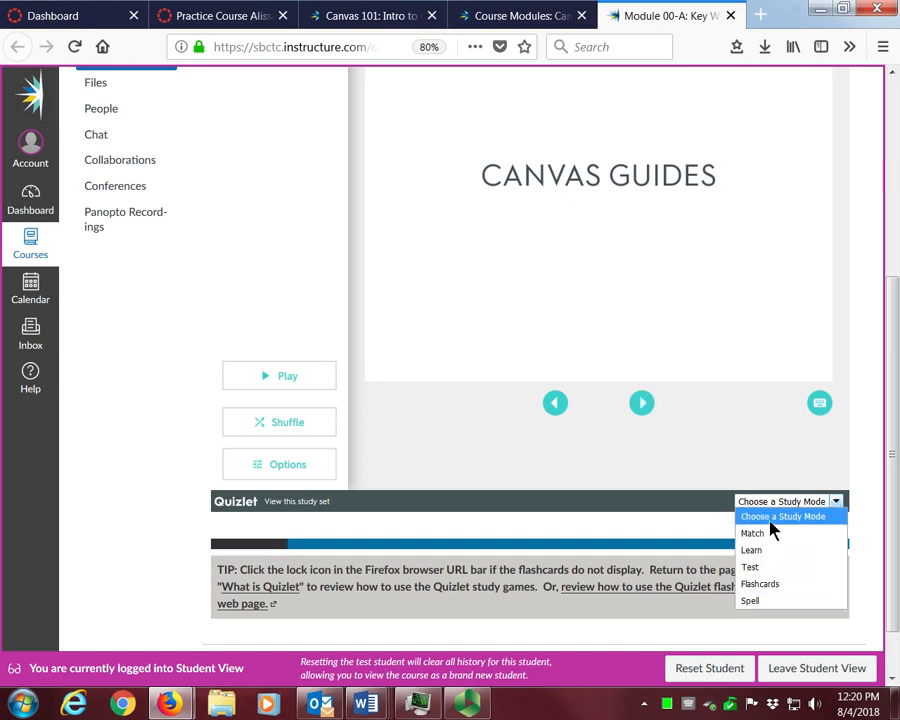